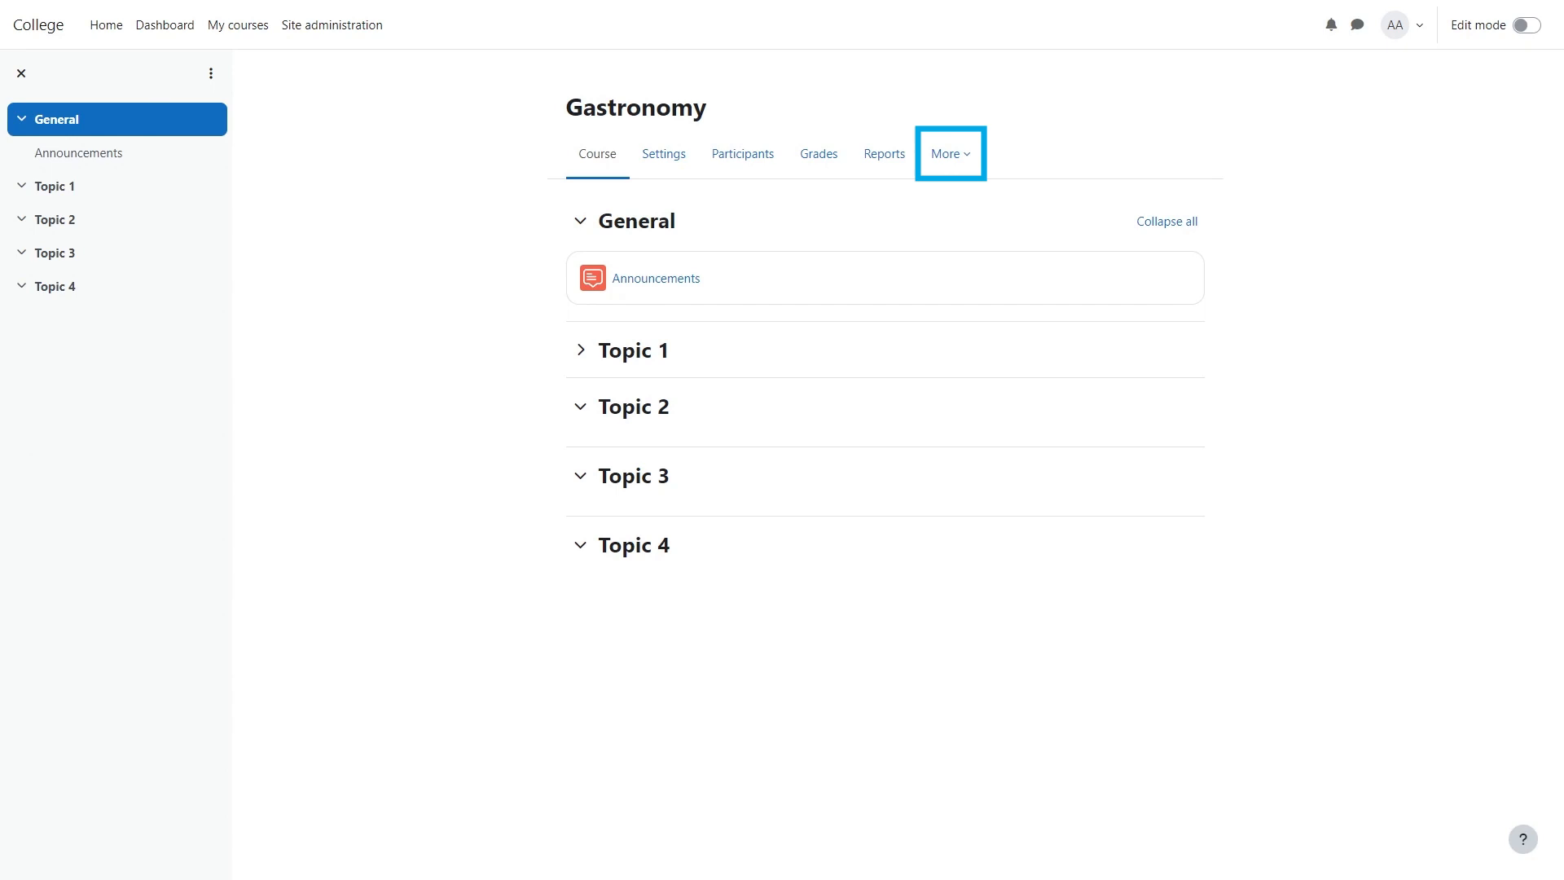
mouse_move(949, 160)
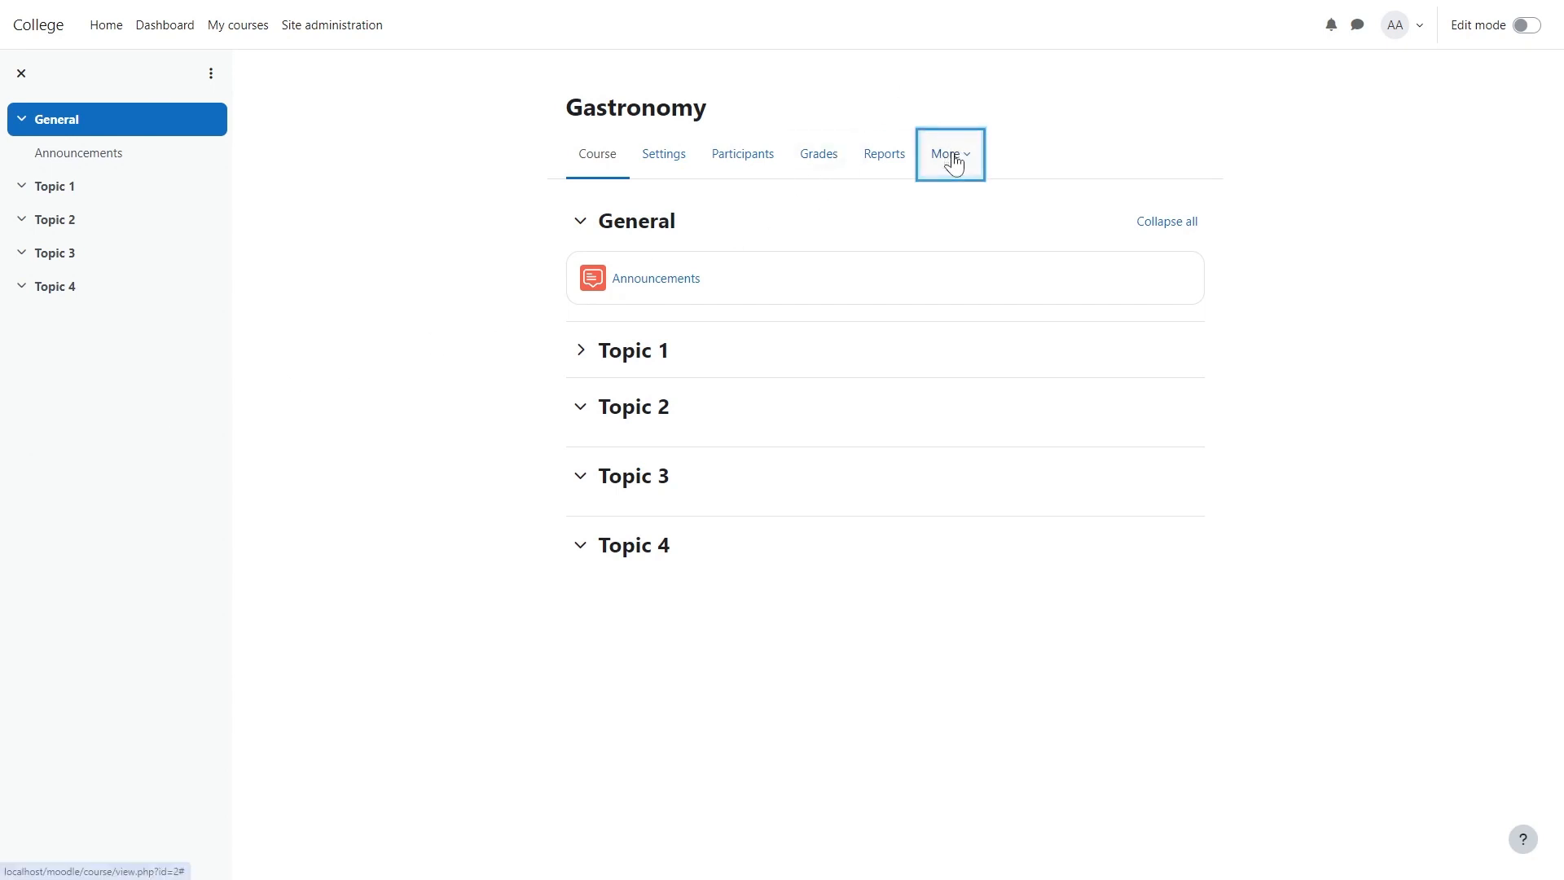
Step: Open the Gastronomy course's More menu and go to Course reuse
click(947, 154)
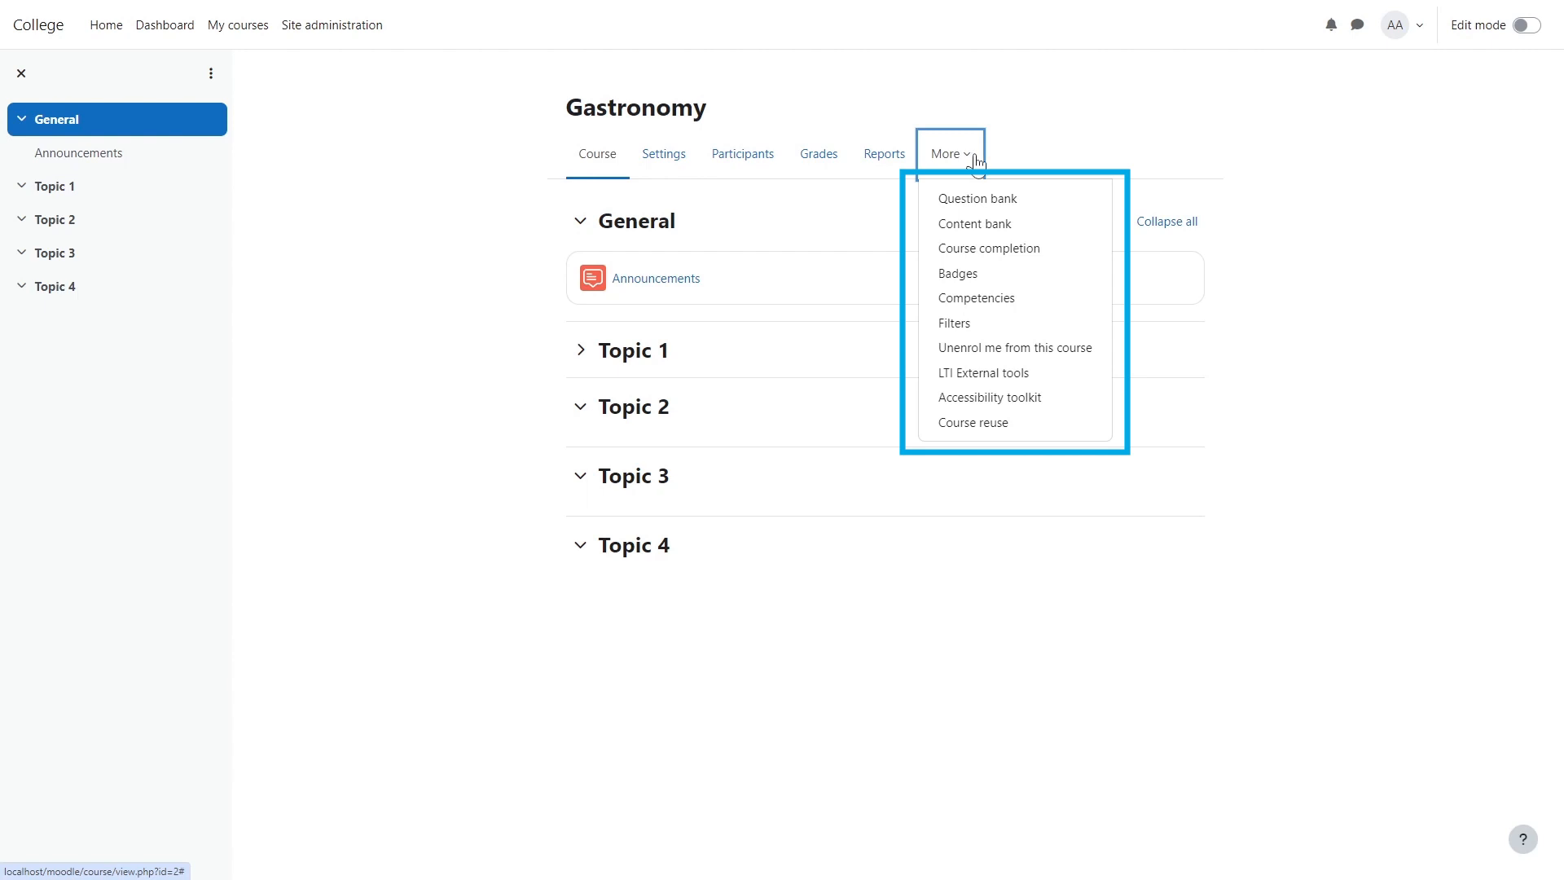
mouse_move(973, 422)
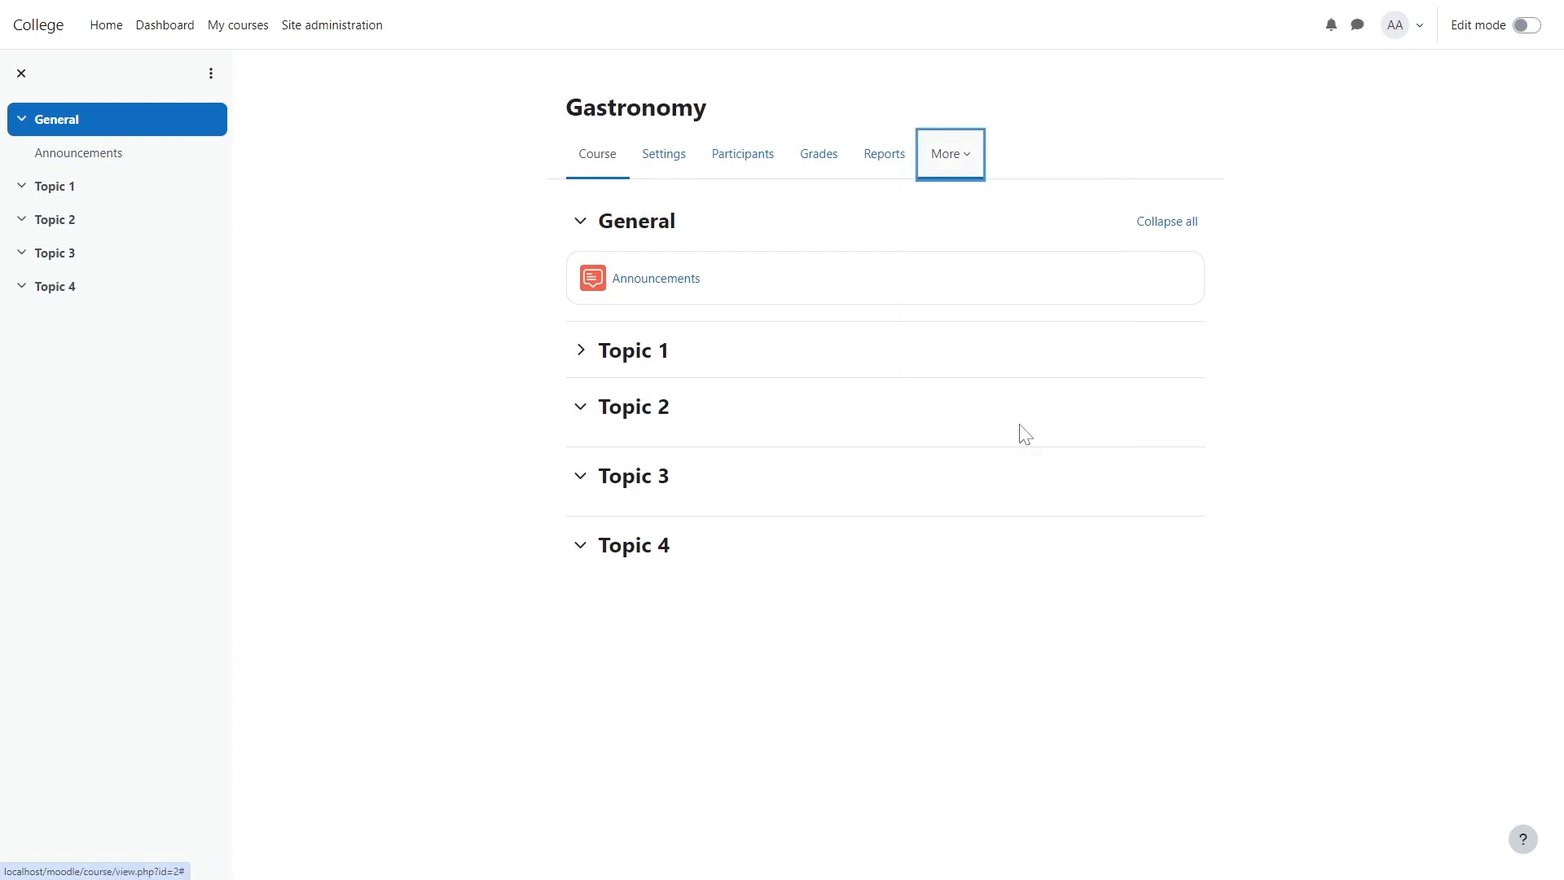
click(945, 154)
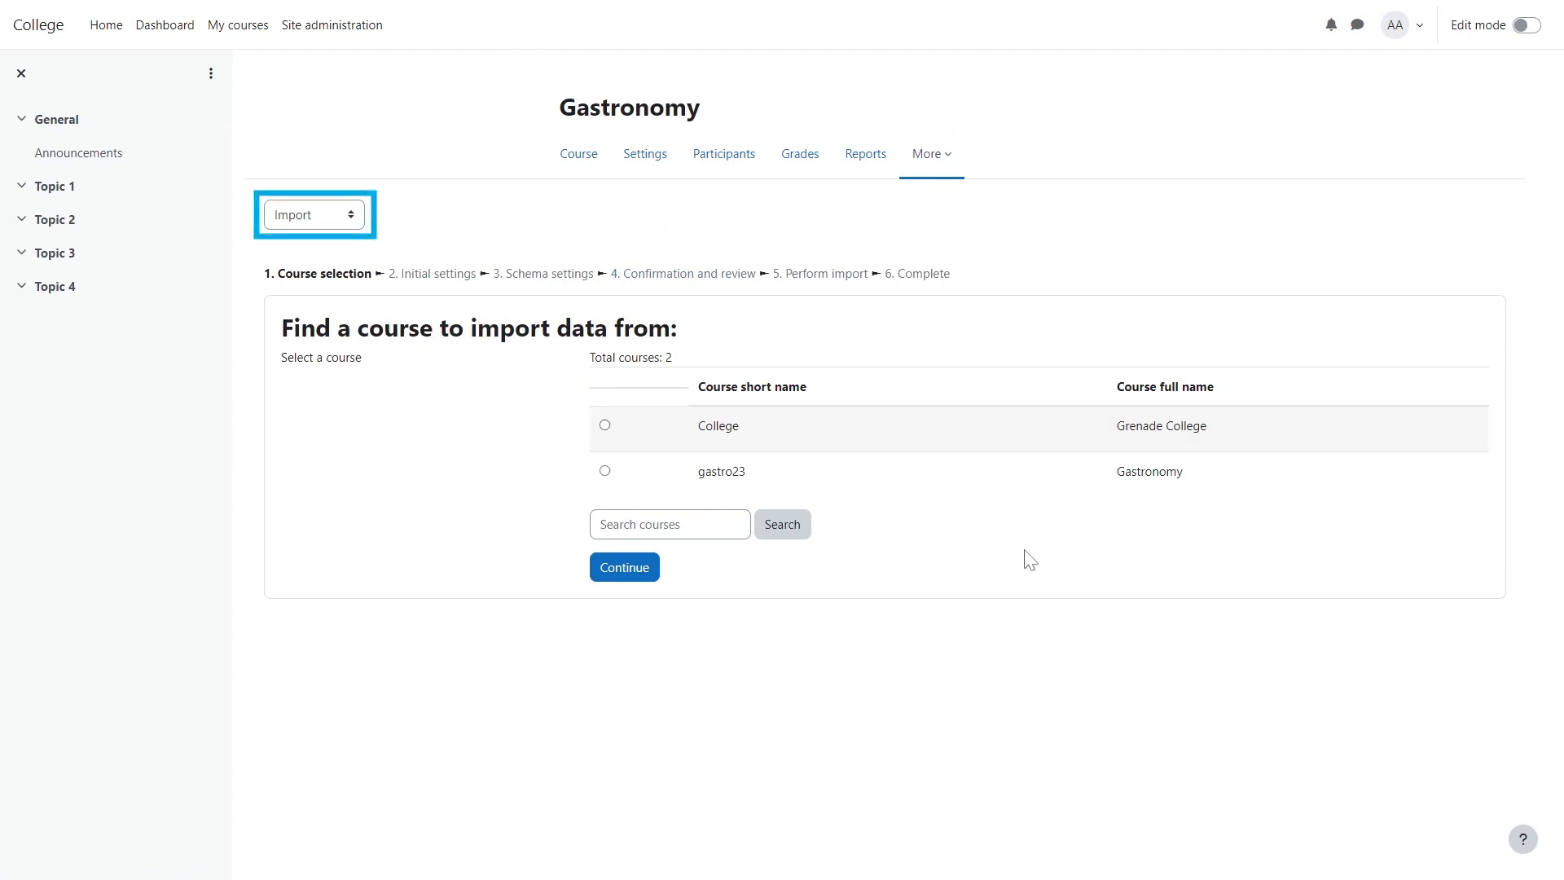
Step: Start a gastro23 course backup and accept the default initial settings
click(312, 213)
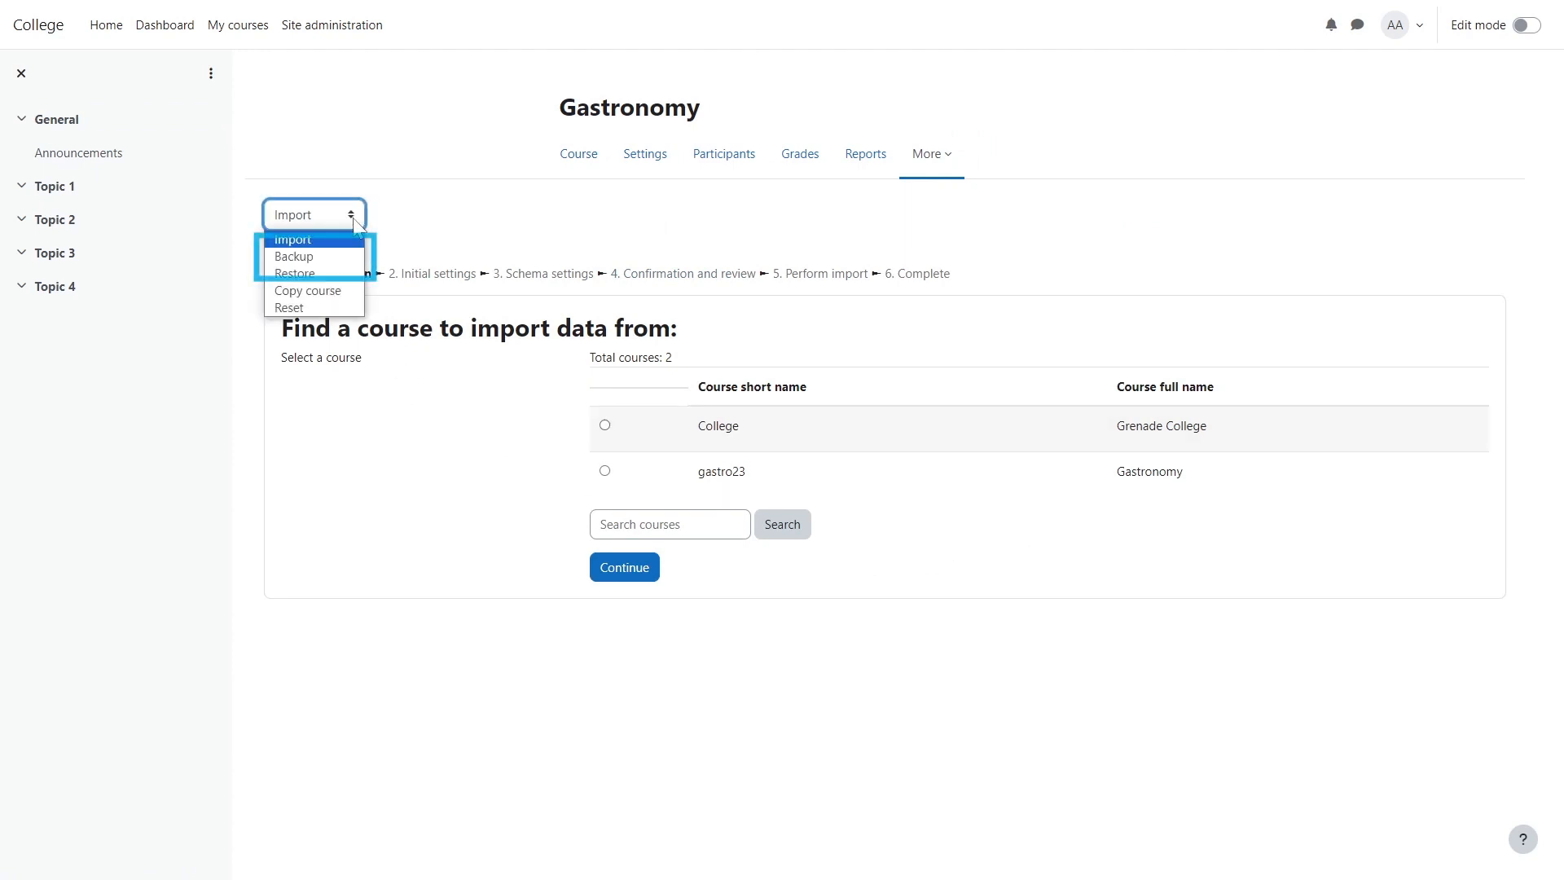
click(293, 257)
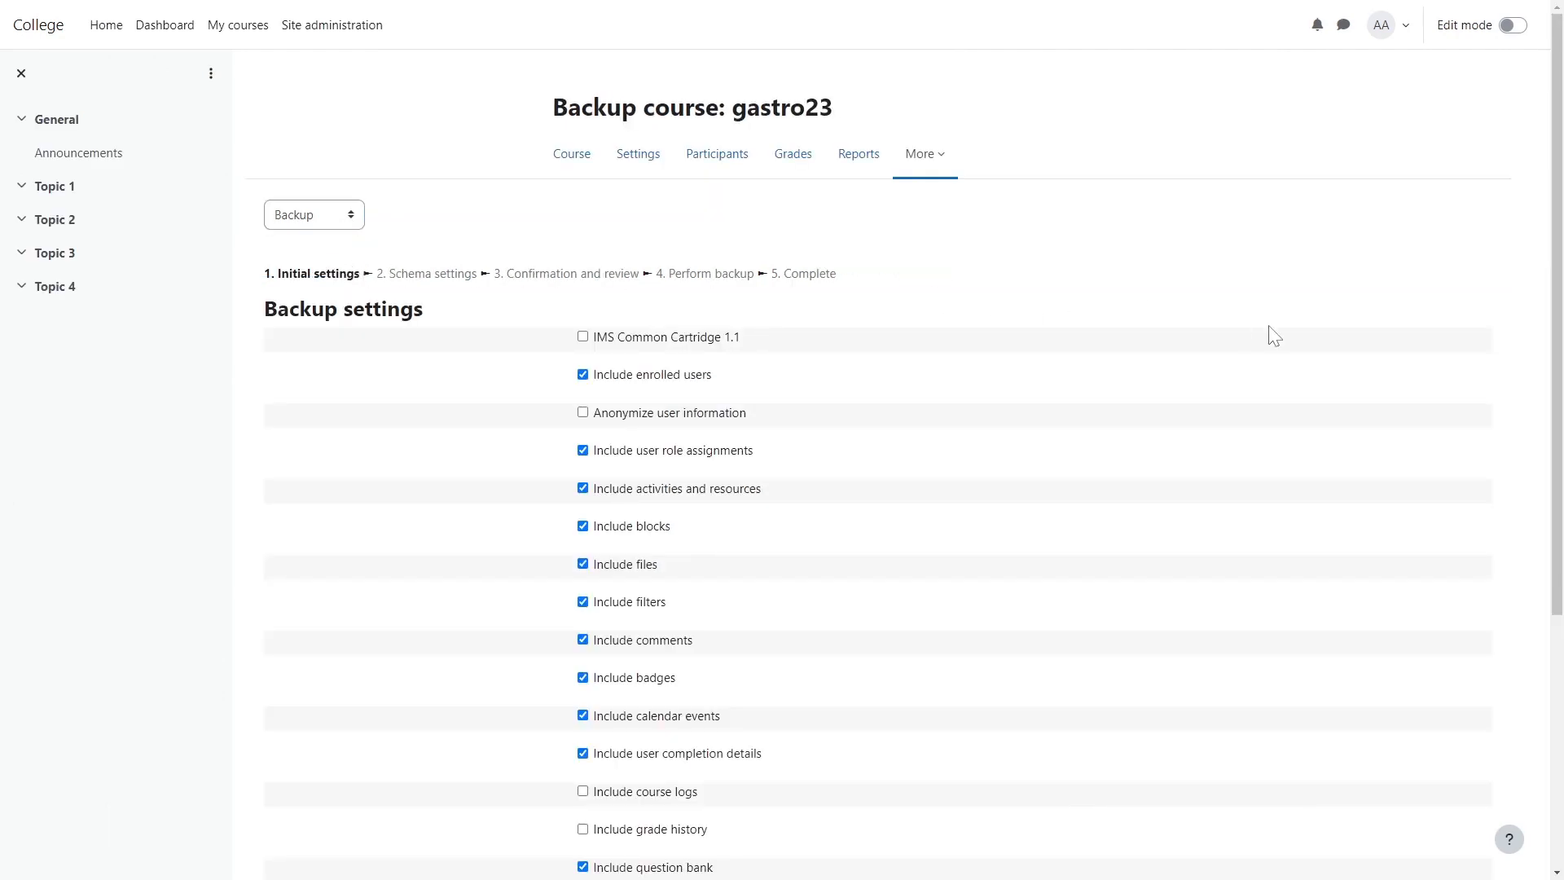
scroll(down, 3)
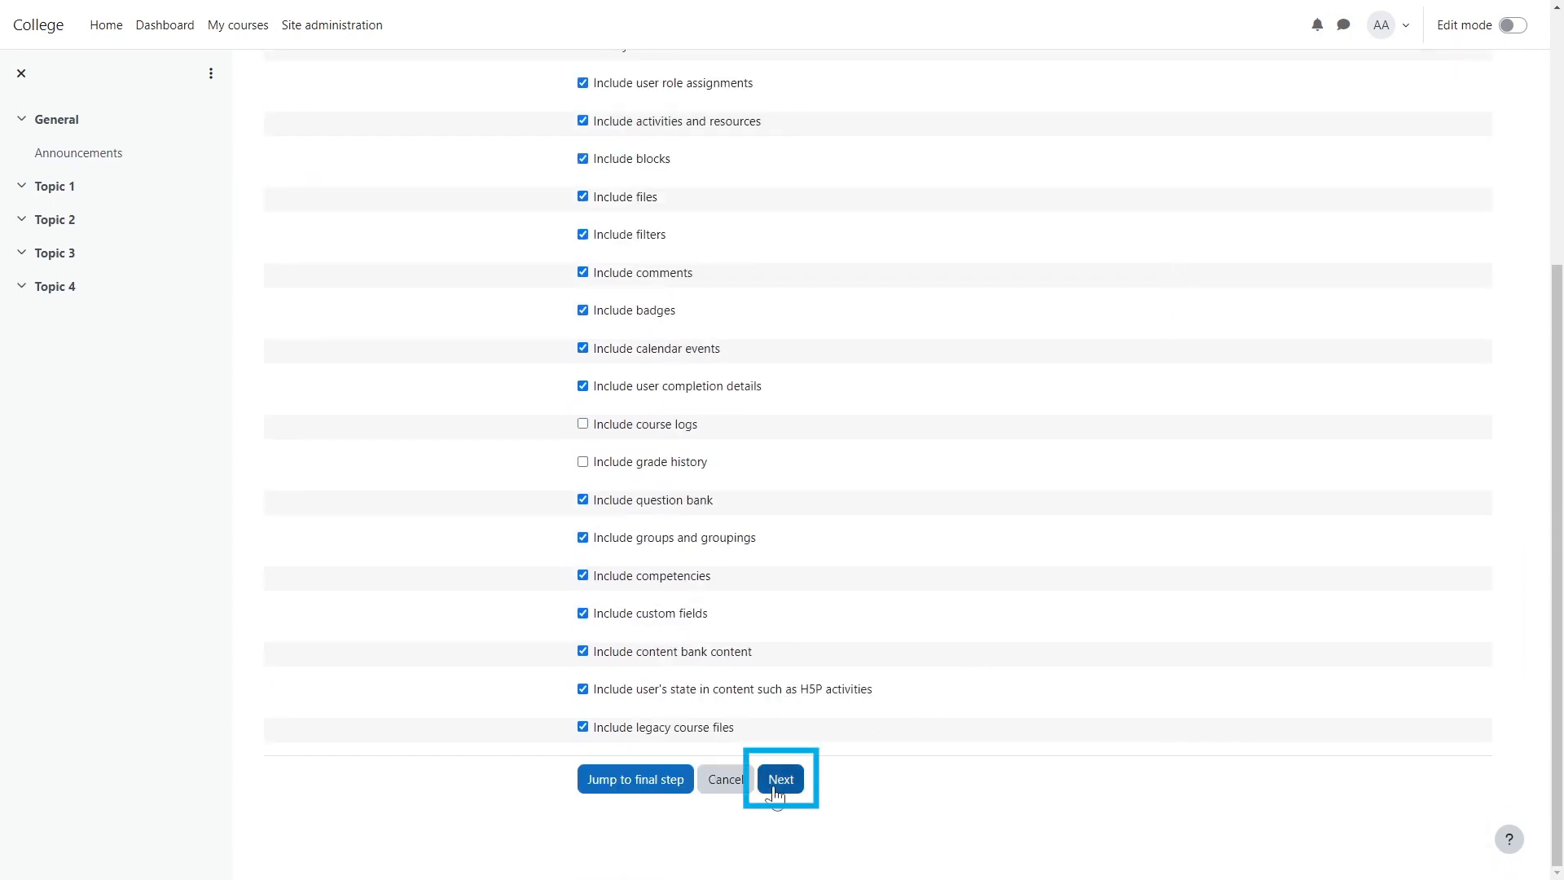
click(781, 778)
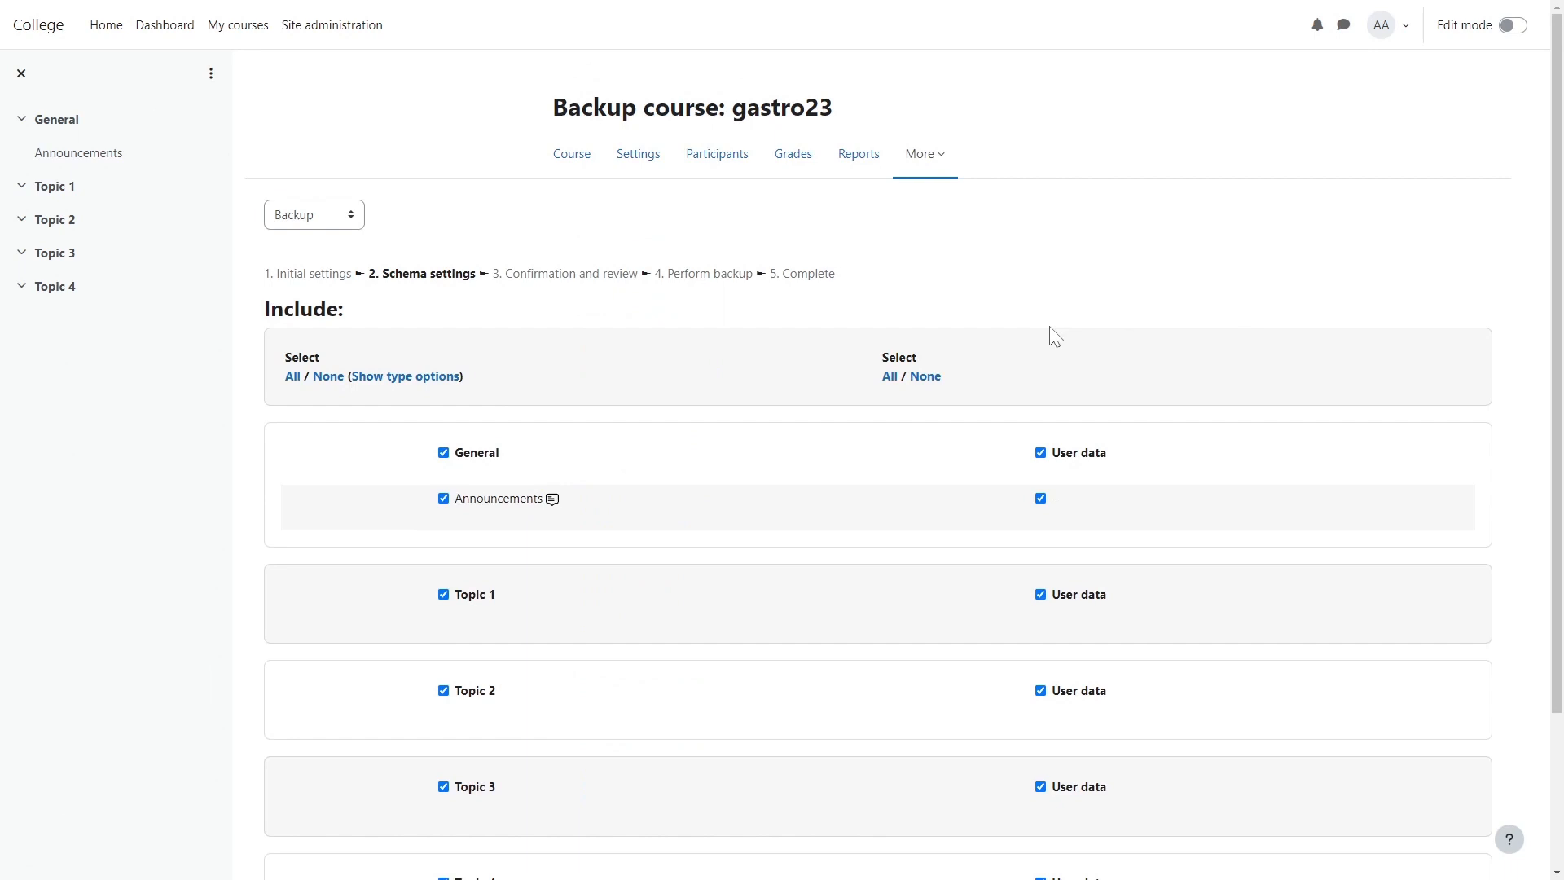
Step: Include General and all four topics, review the summary, and perform the backup
scroll(down, 3)
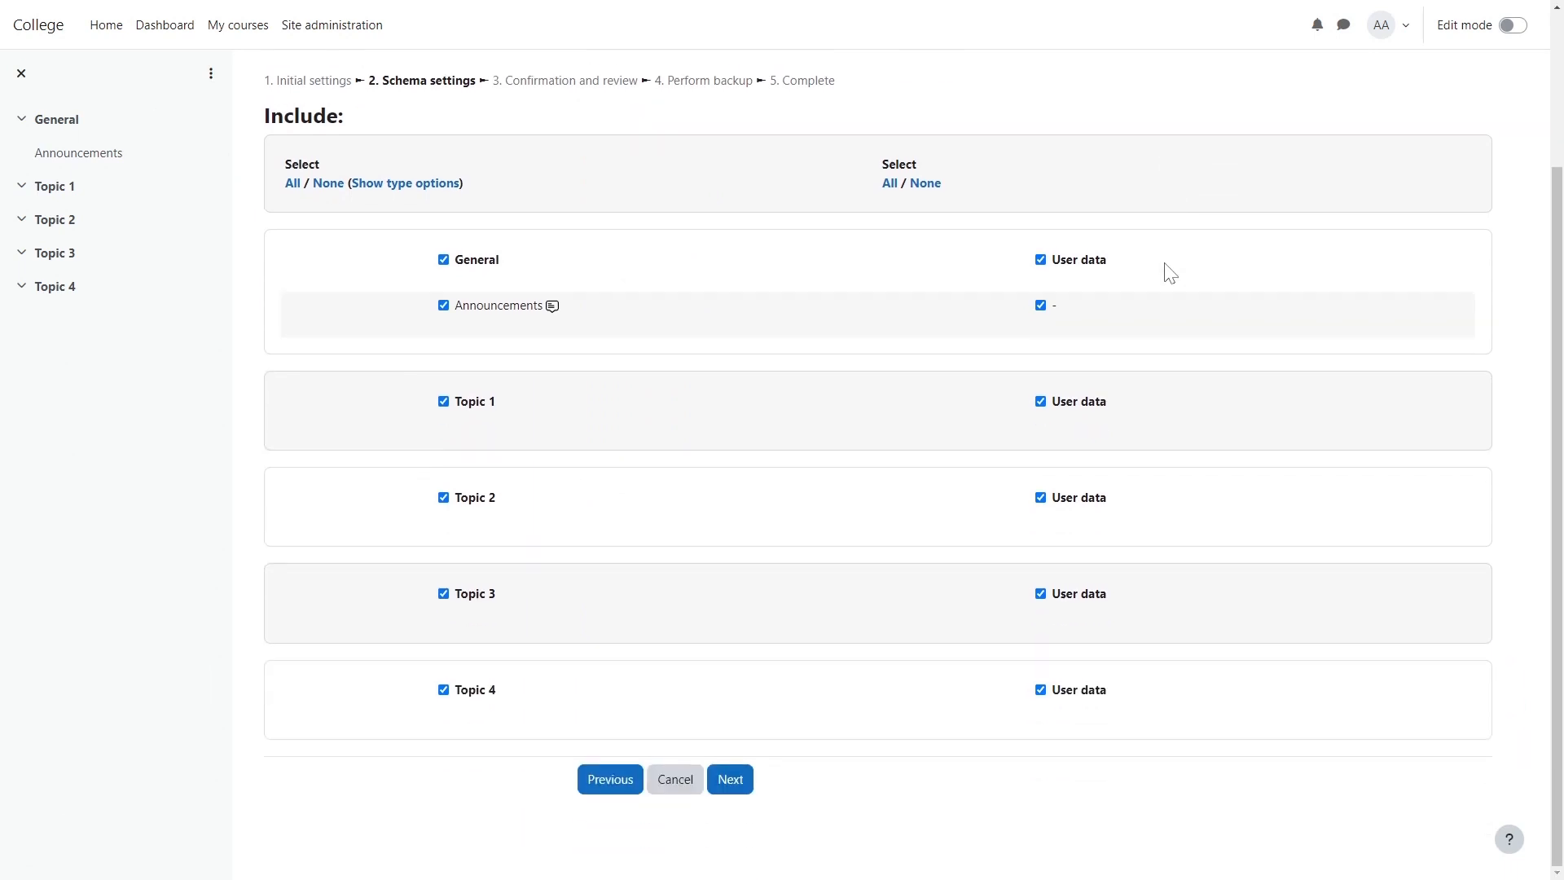
click(729, 779)
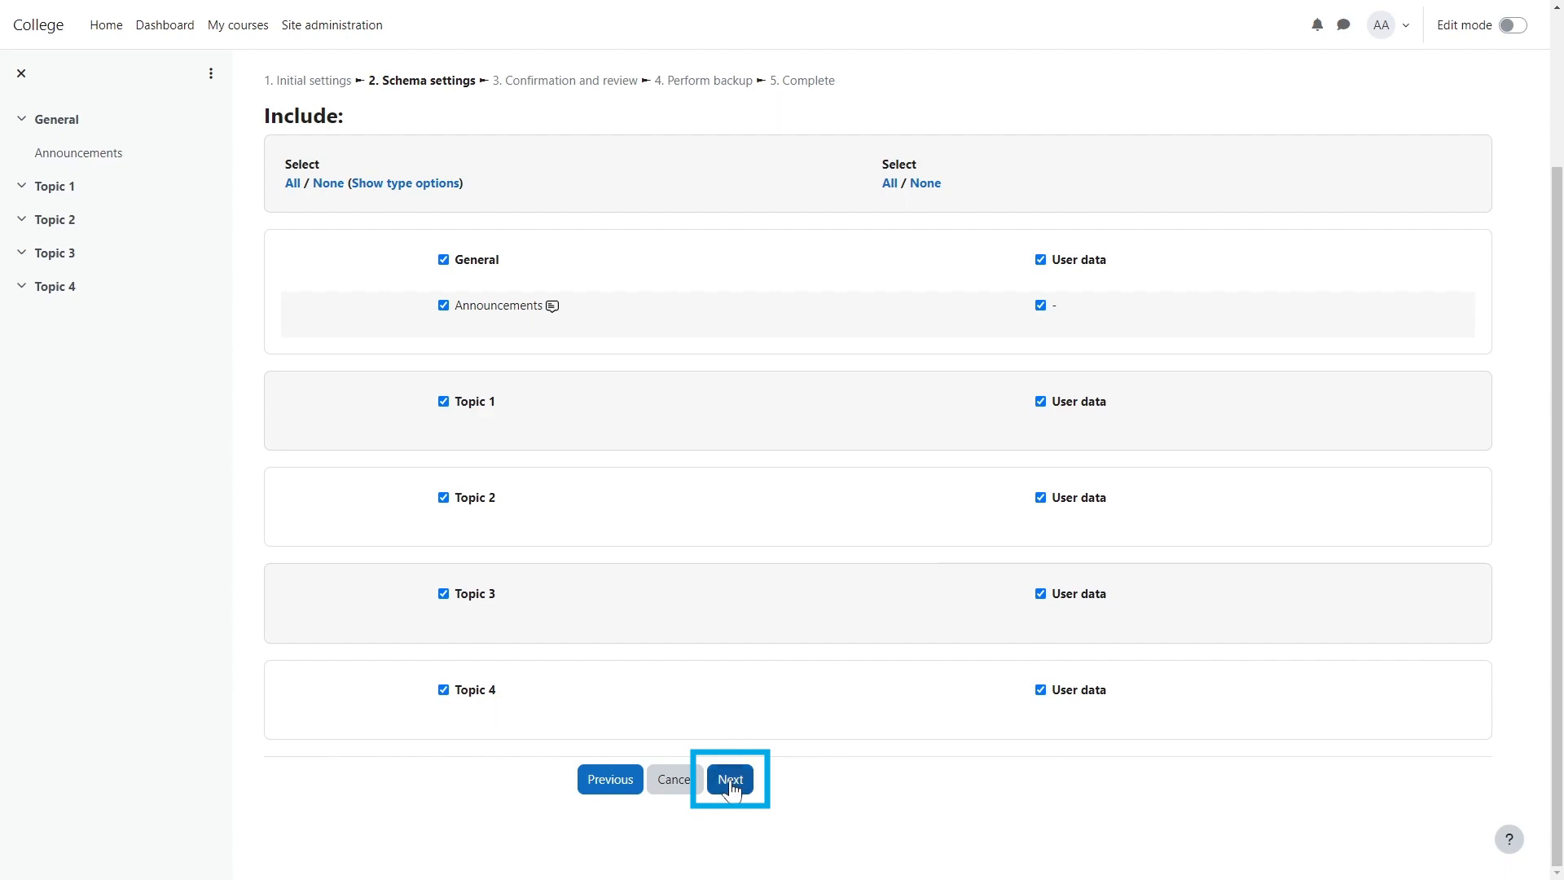
click(729, 779)
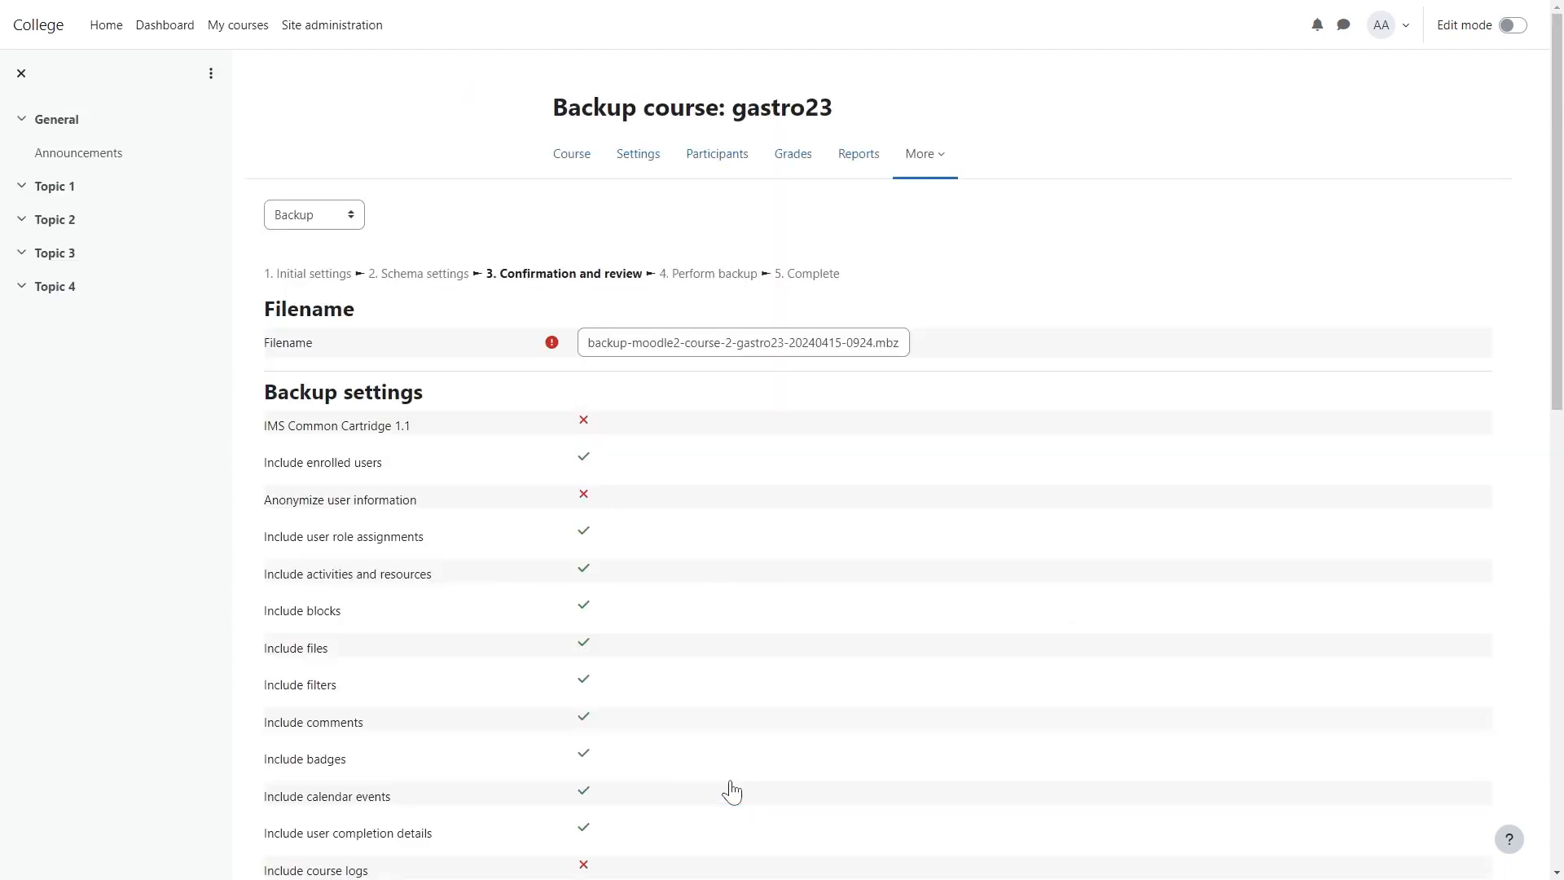
scroll(down, 3)
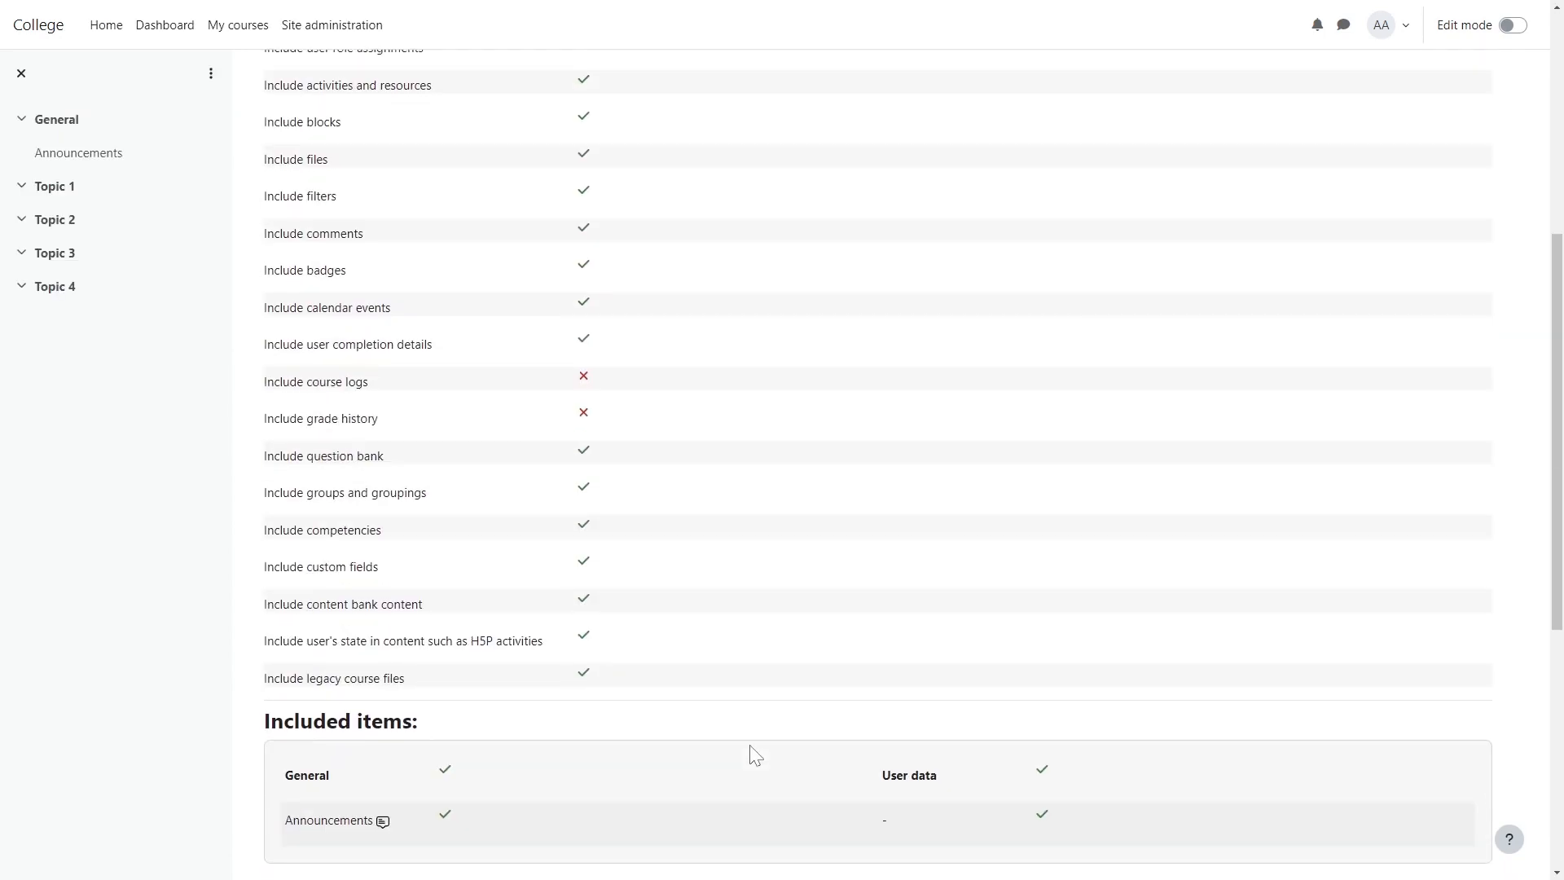
scroll(down, 3)
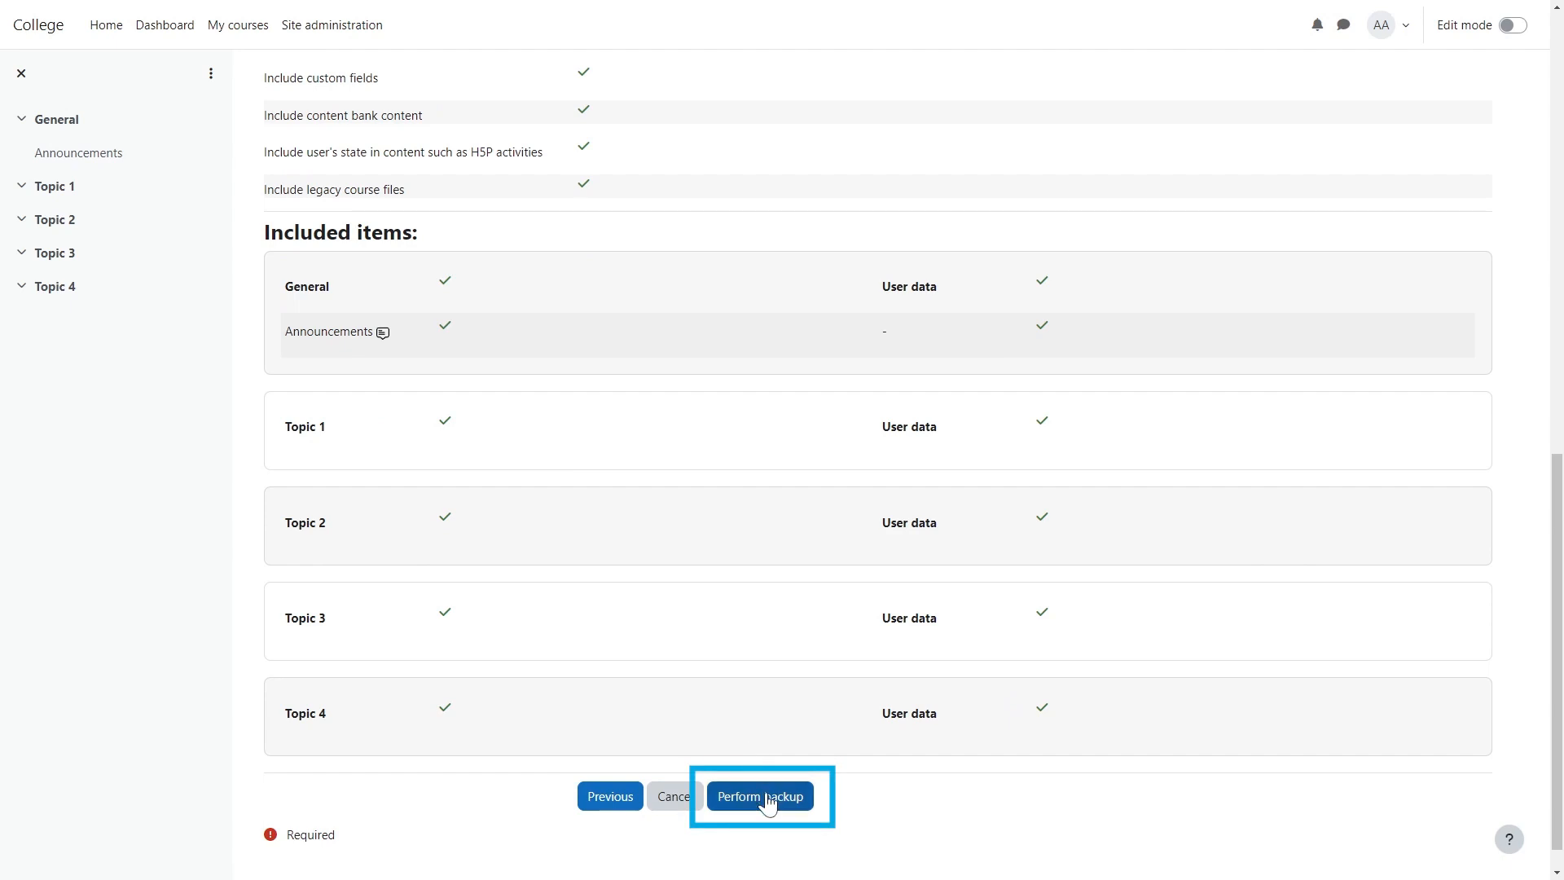
click(759, 796)
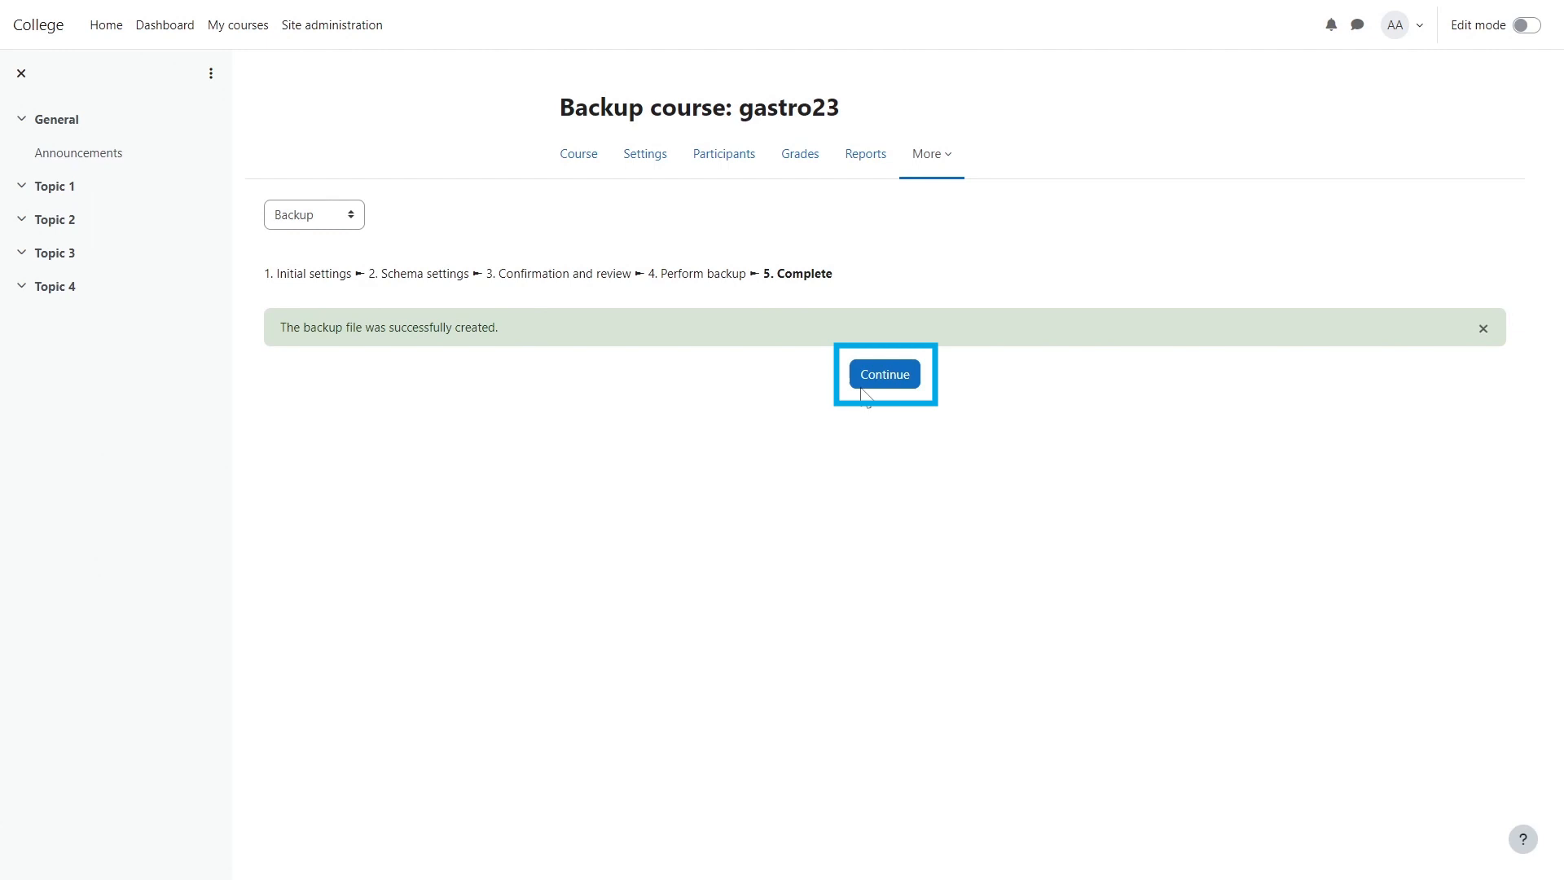
Step: Continue to the course backup area listing the gastro23 backup file
click(884, 374)
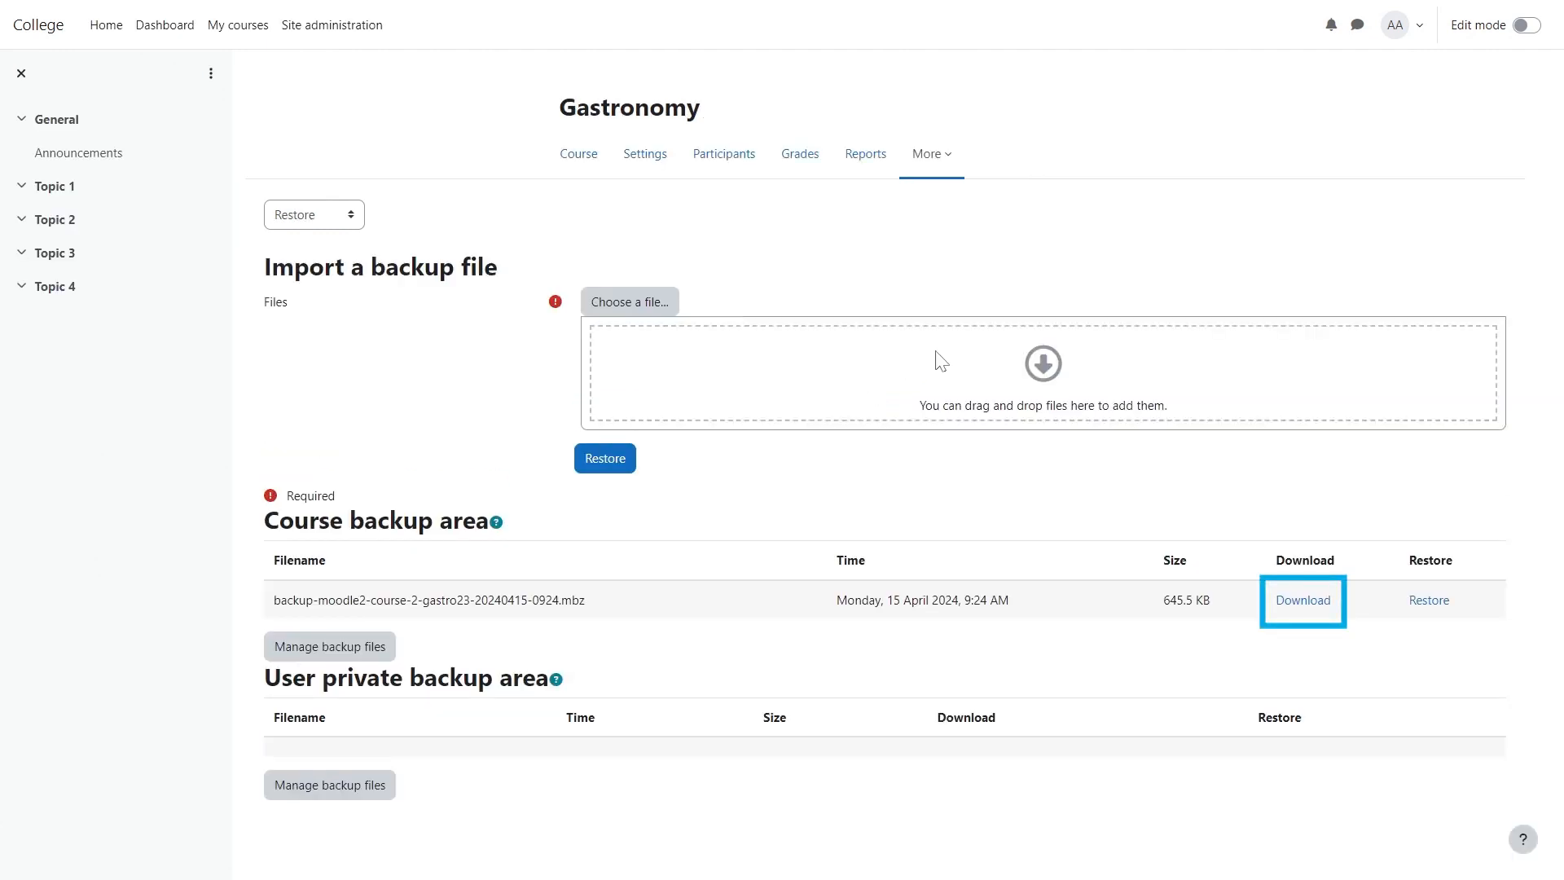
mouse_move(1302, 599)
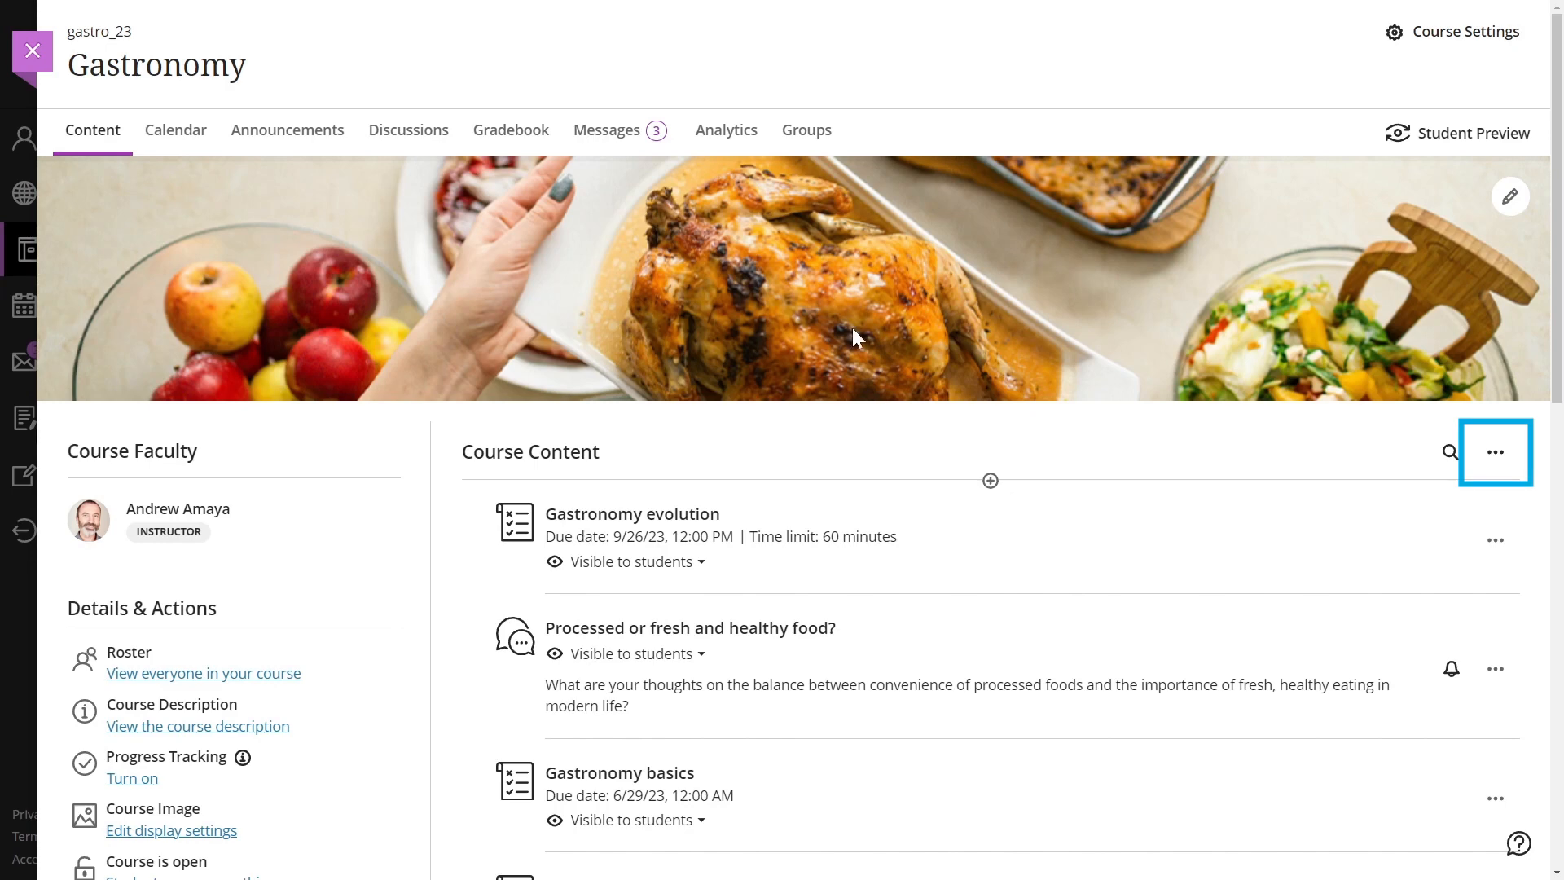
Step: Import the downloaded gastro23 .mbz file via Import Content as a course content package
click(1495, 452)
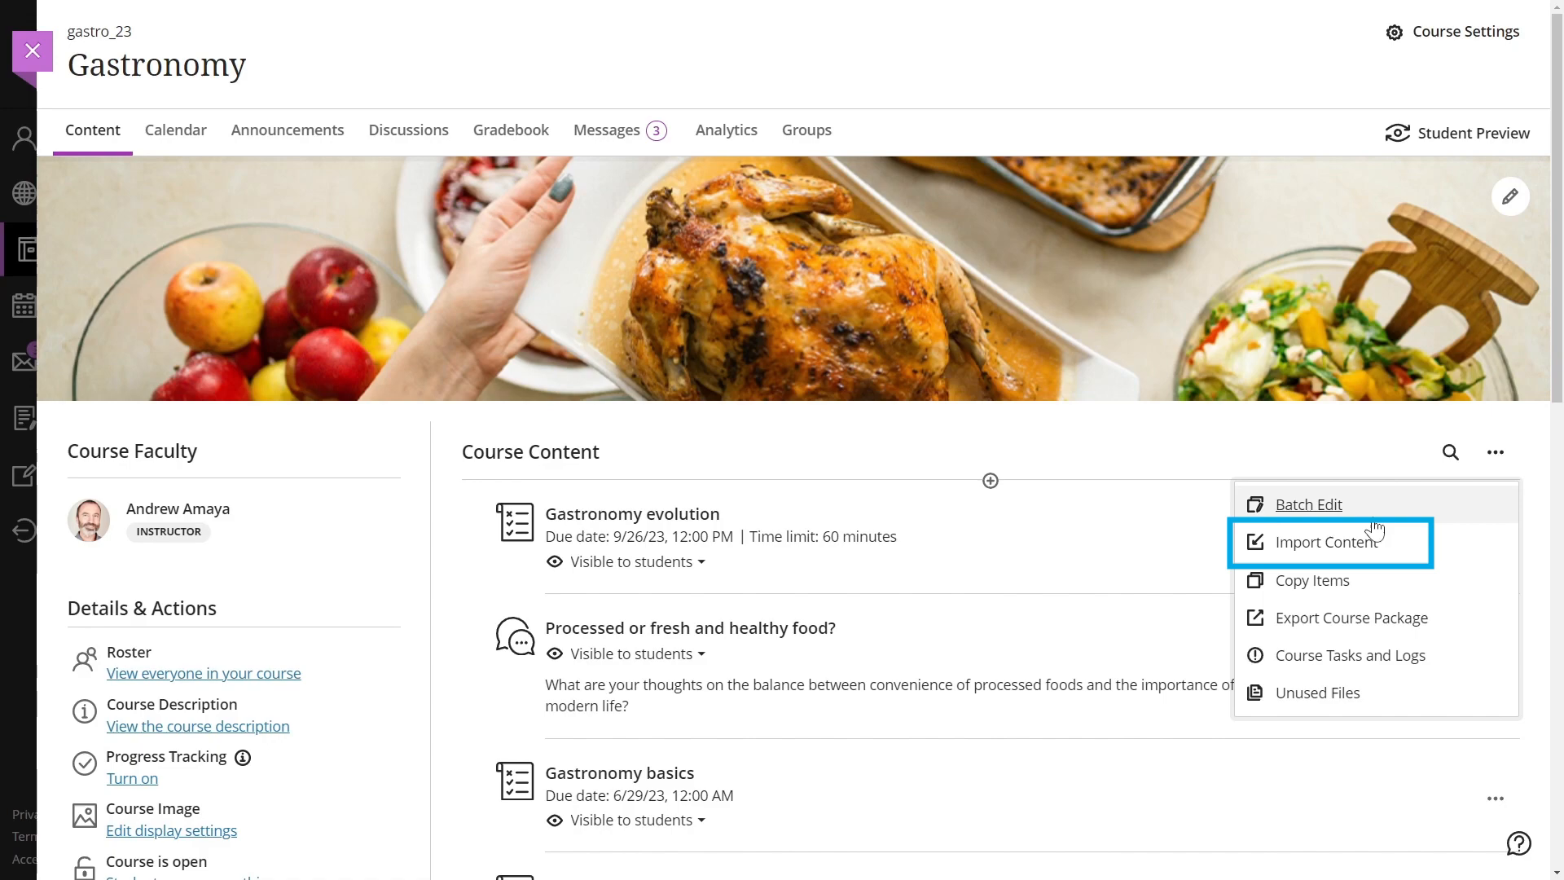
click(1331, 542)
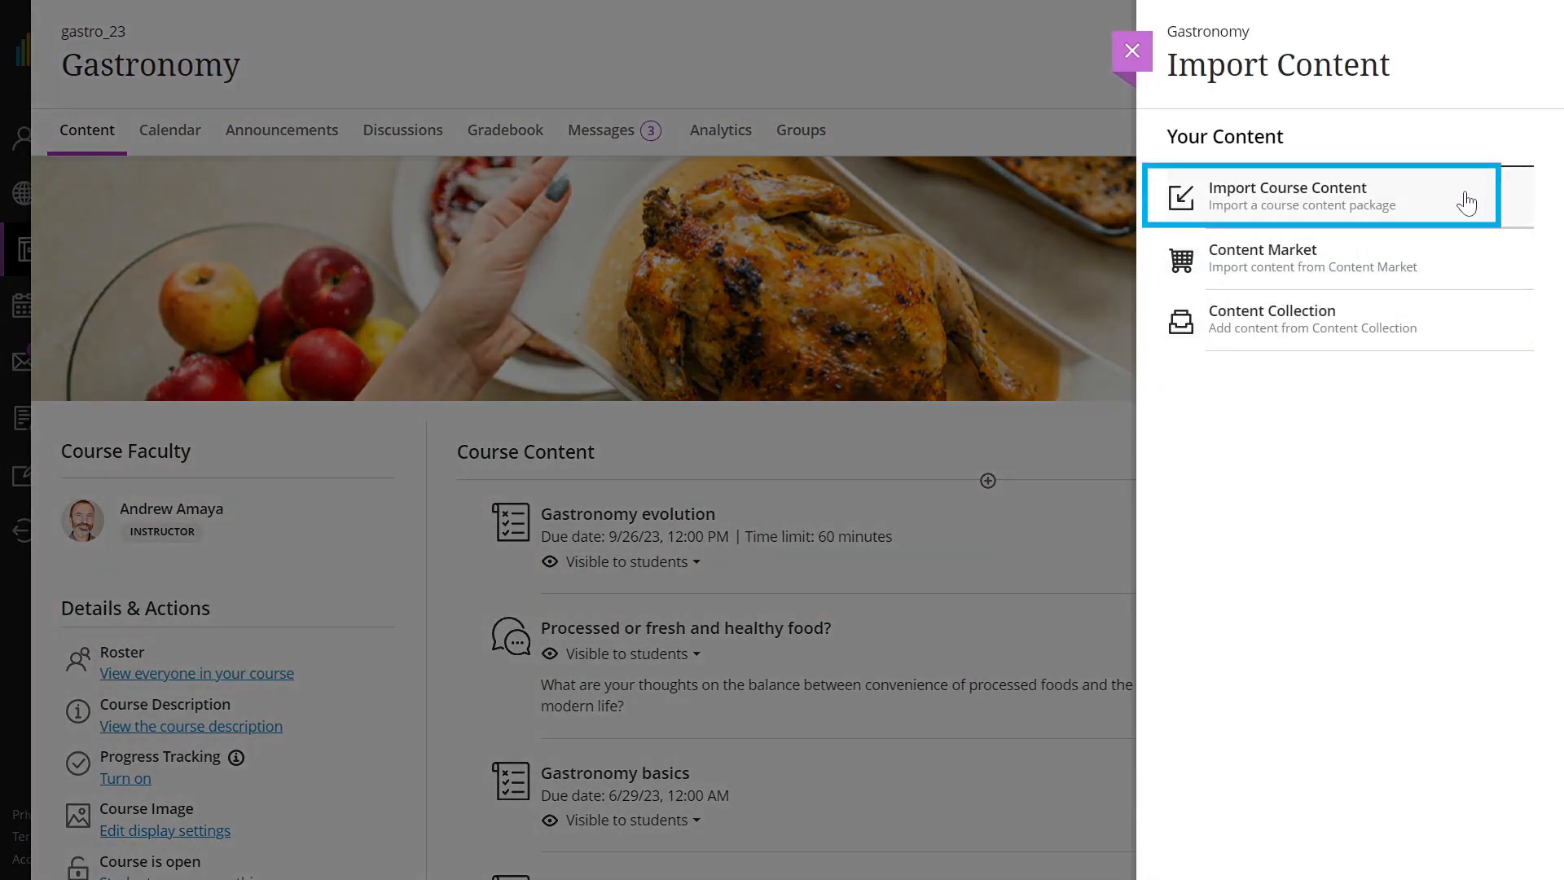
click(1288, 195)
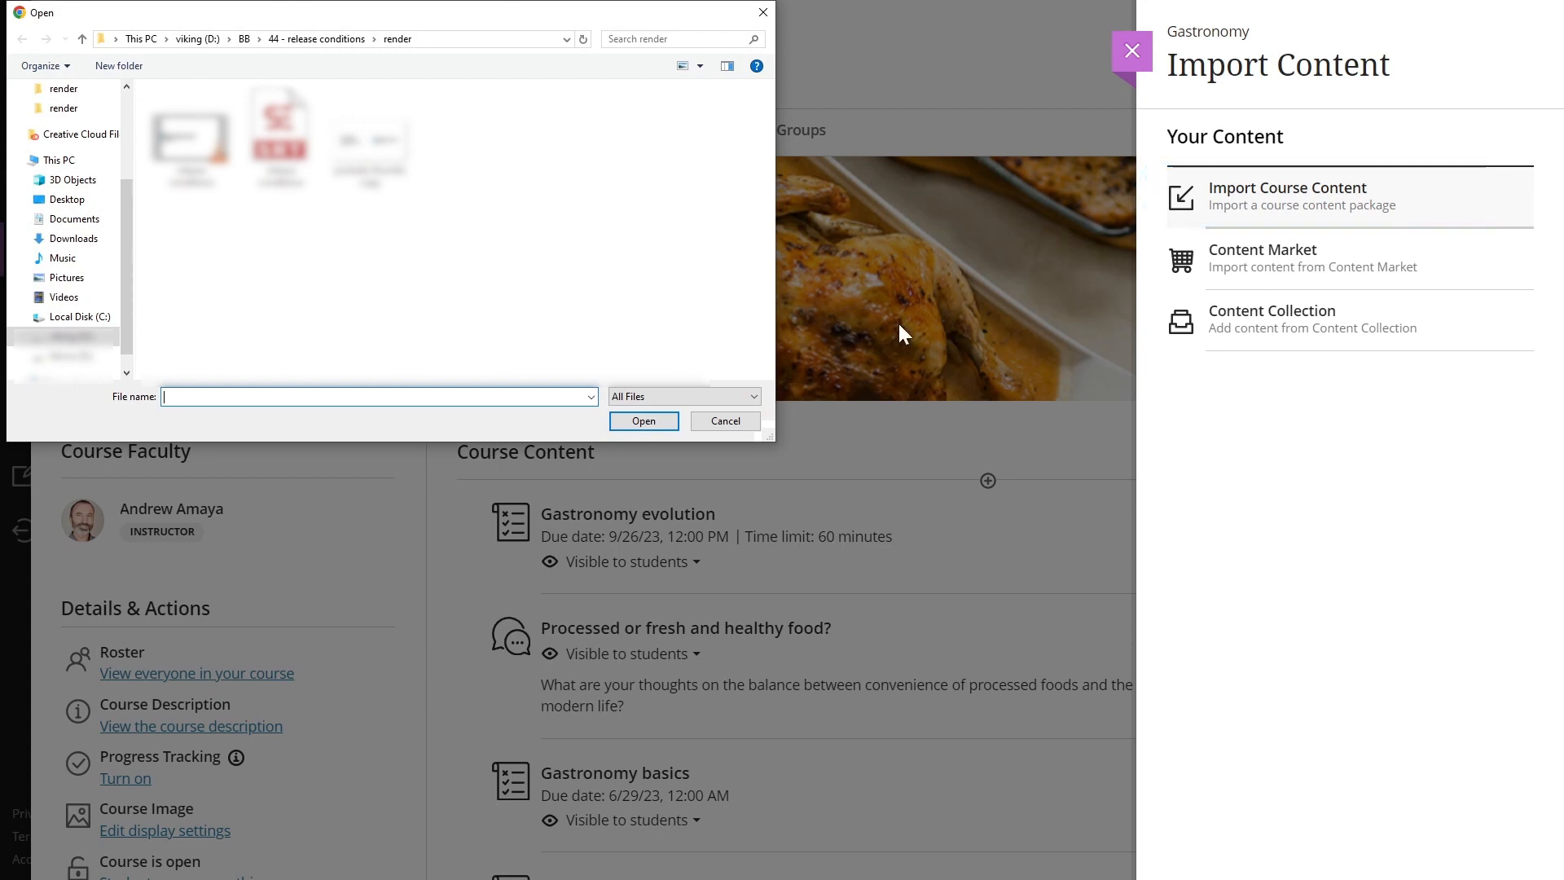
click(74, 239)
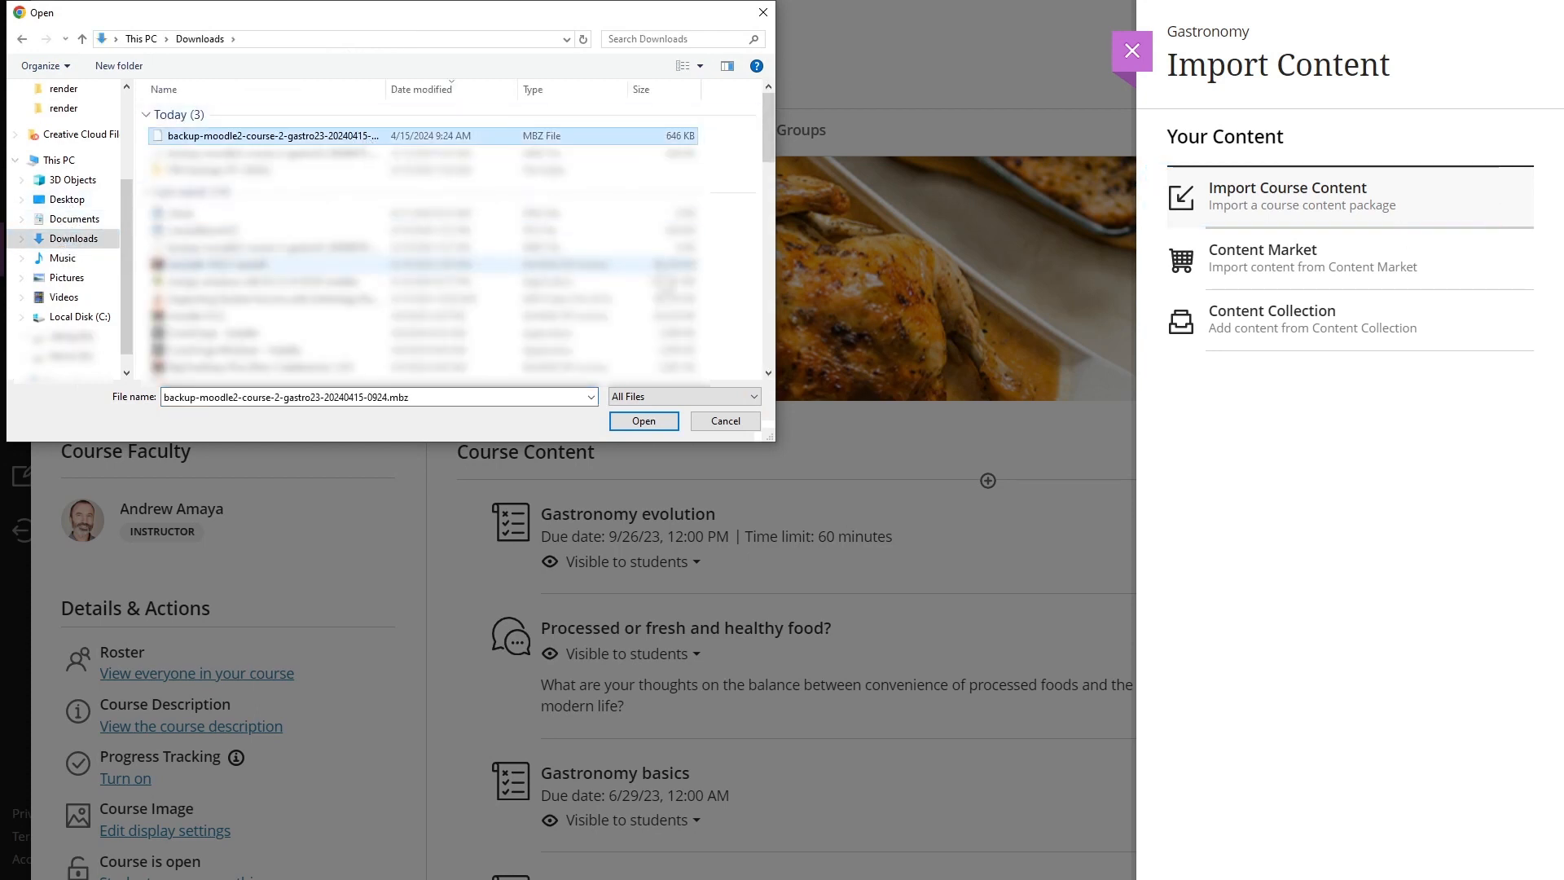
click(643, 421)
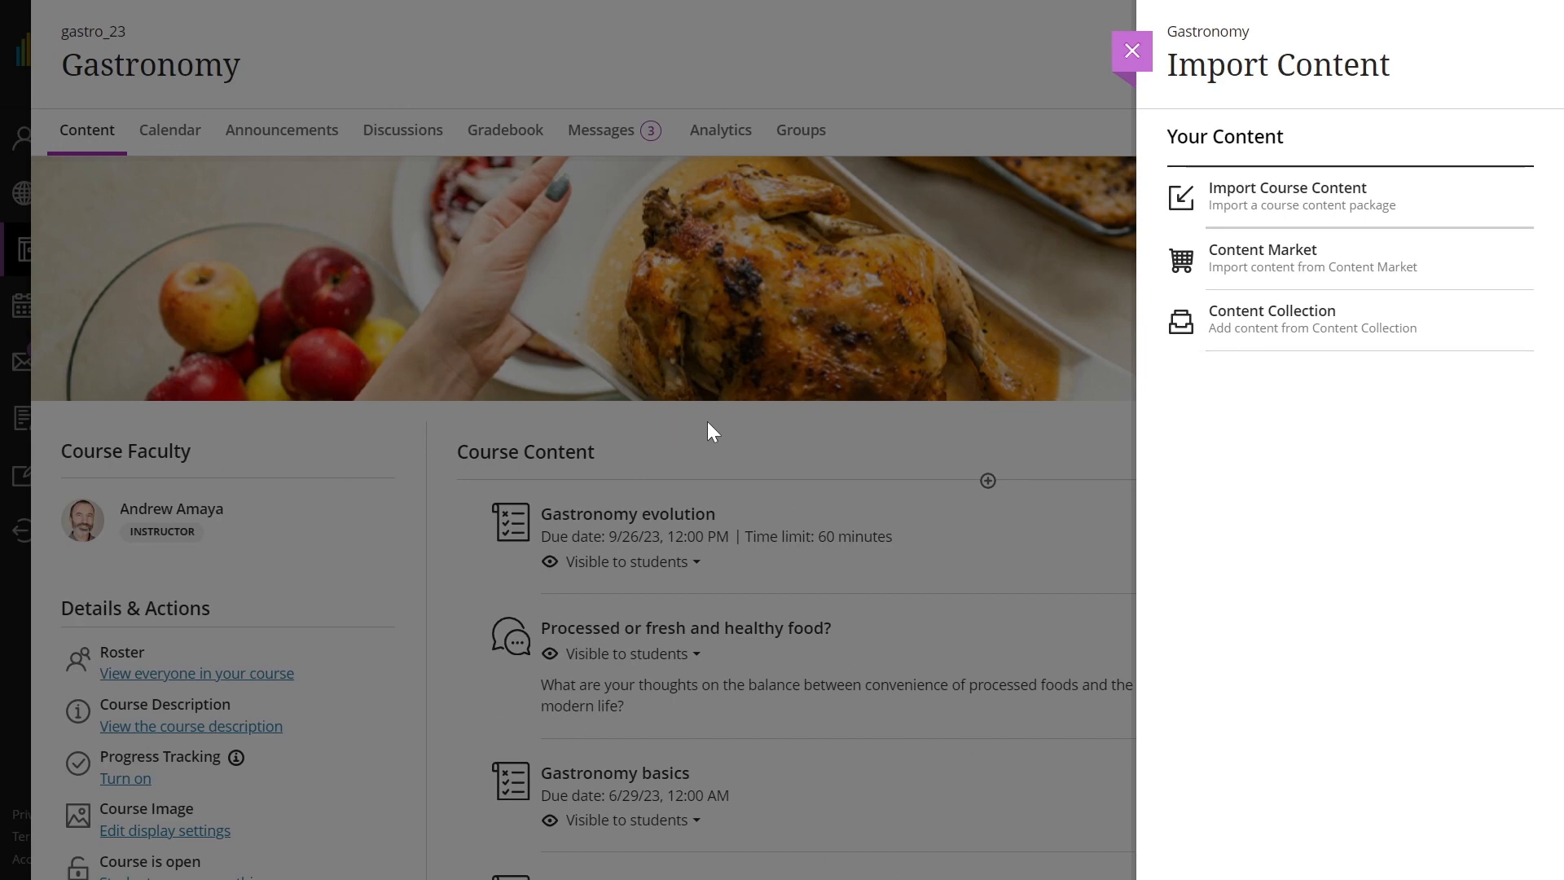
mouse_move(743, 400)
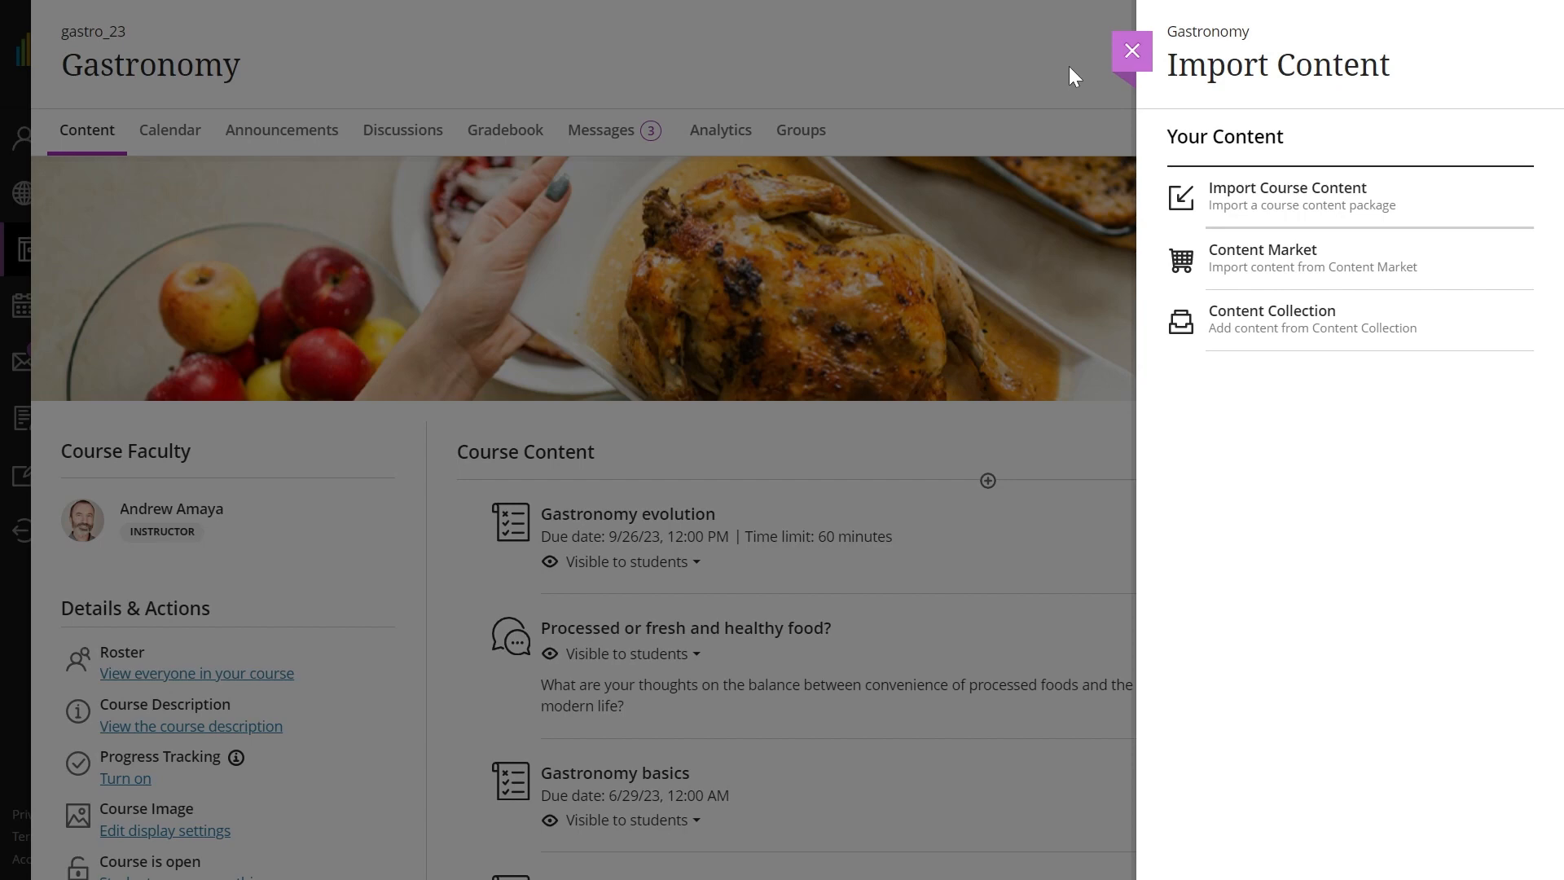
Step: Close the Import Content panel to return to the Gastronomy content list
click(1287, 196)
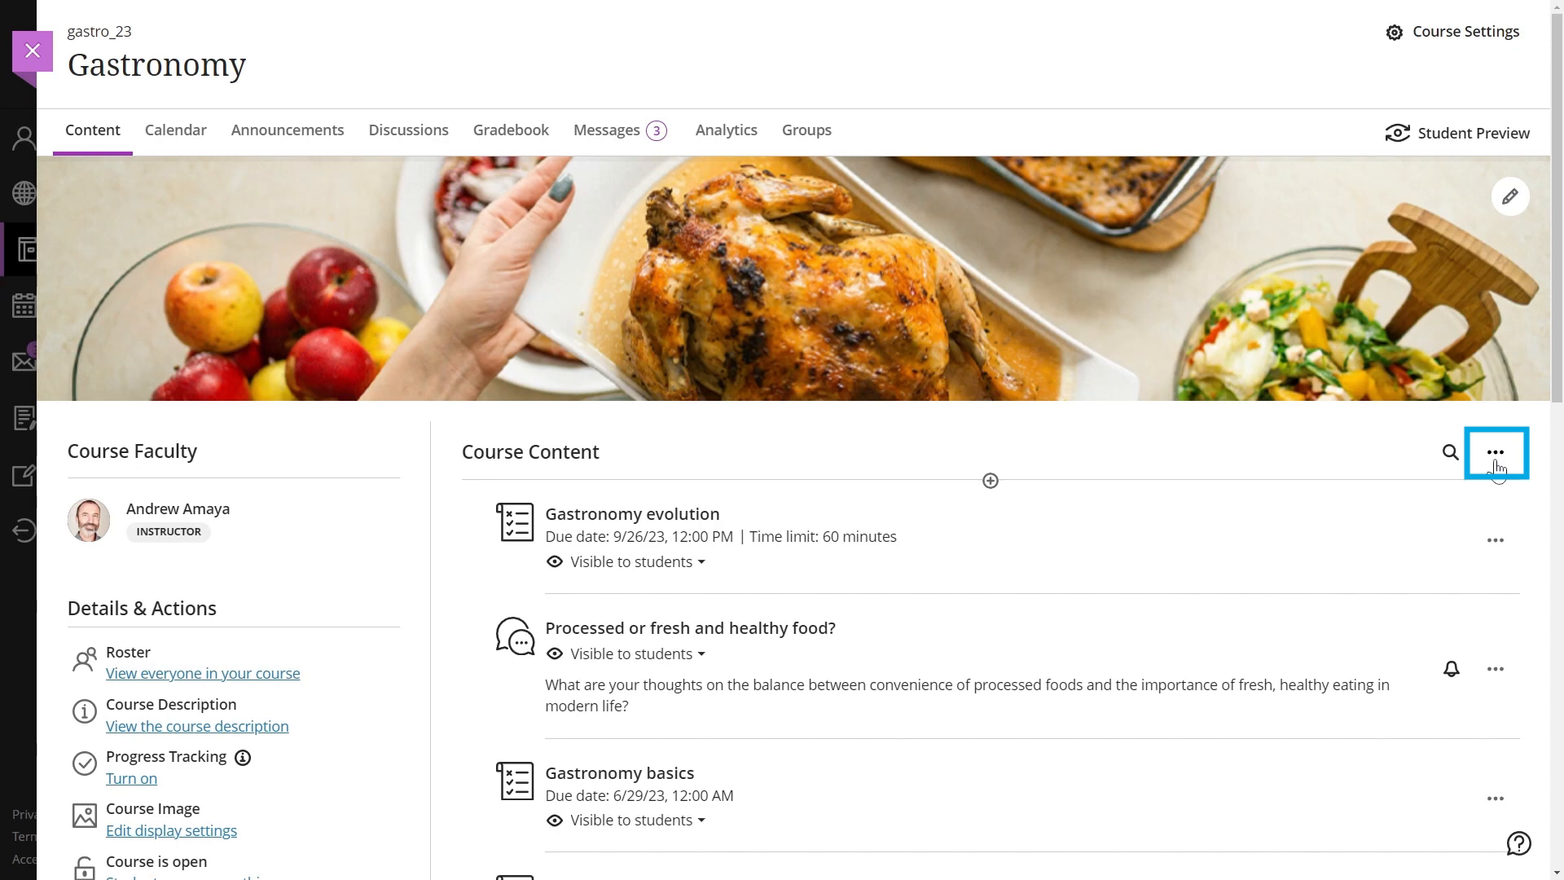
click(1494, 452)
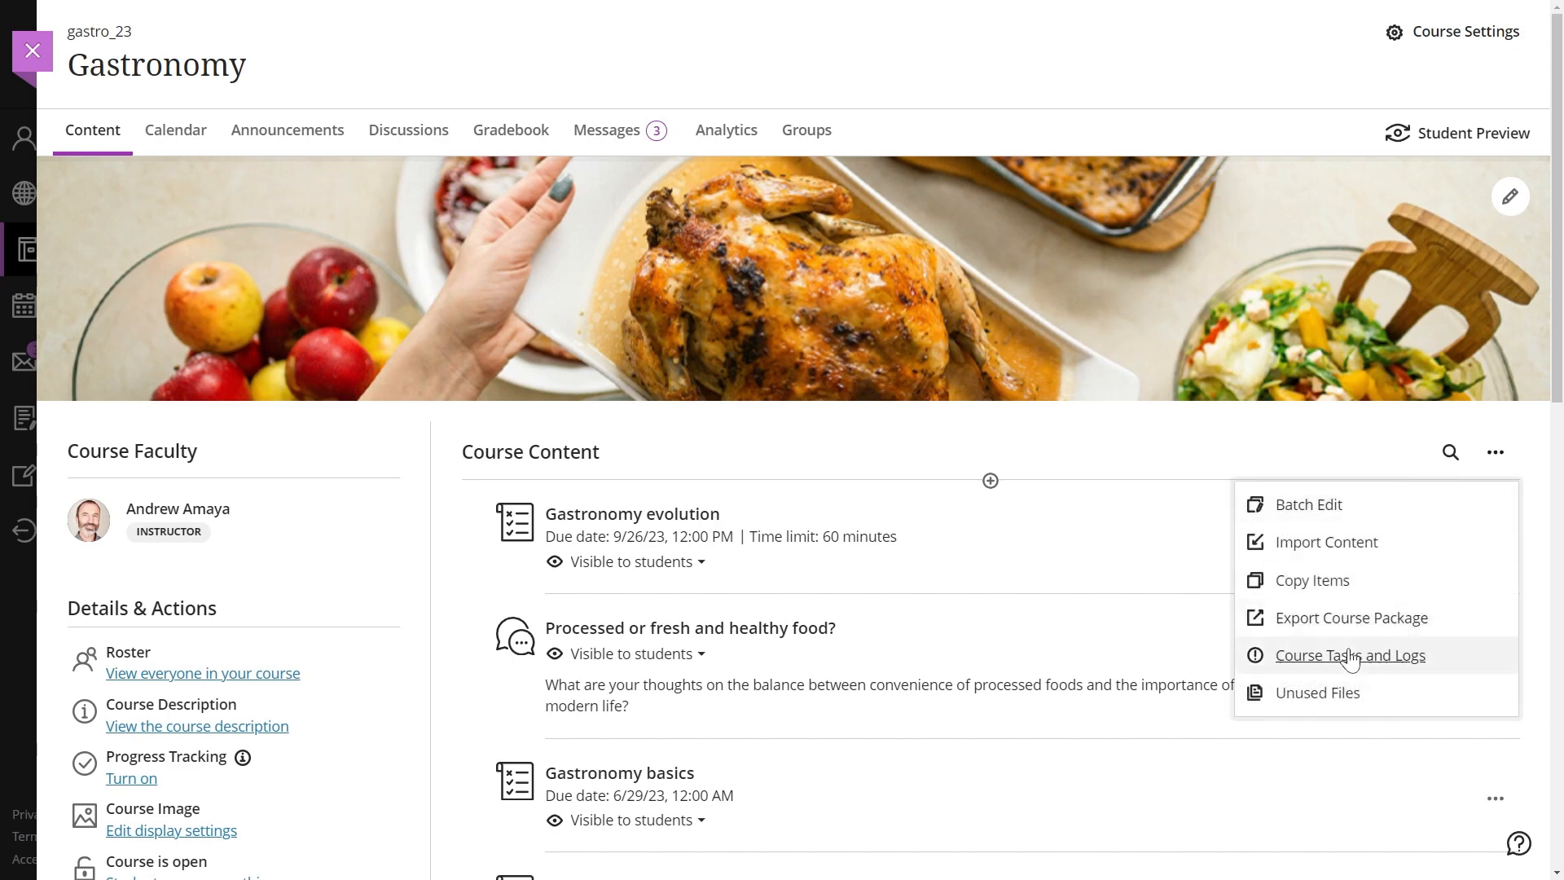
mouse_move(1350, 655)
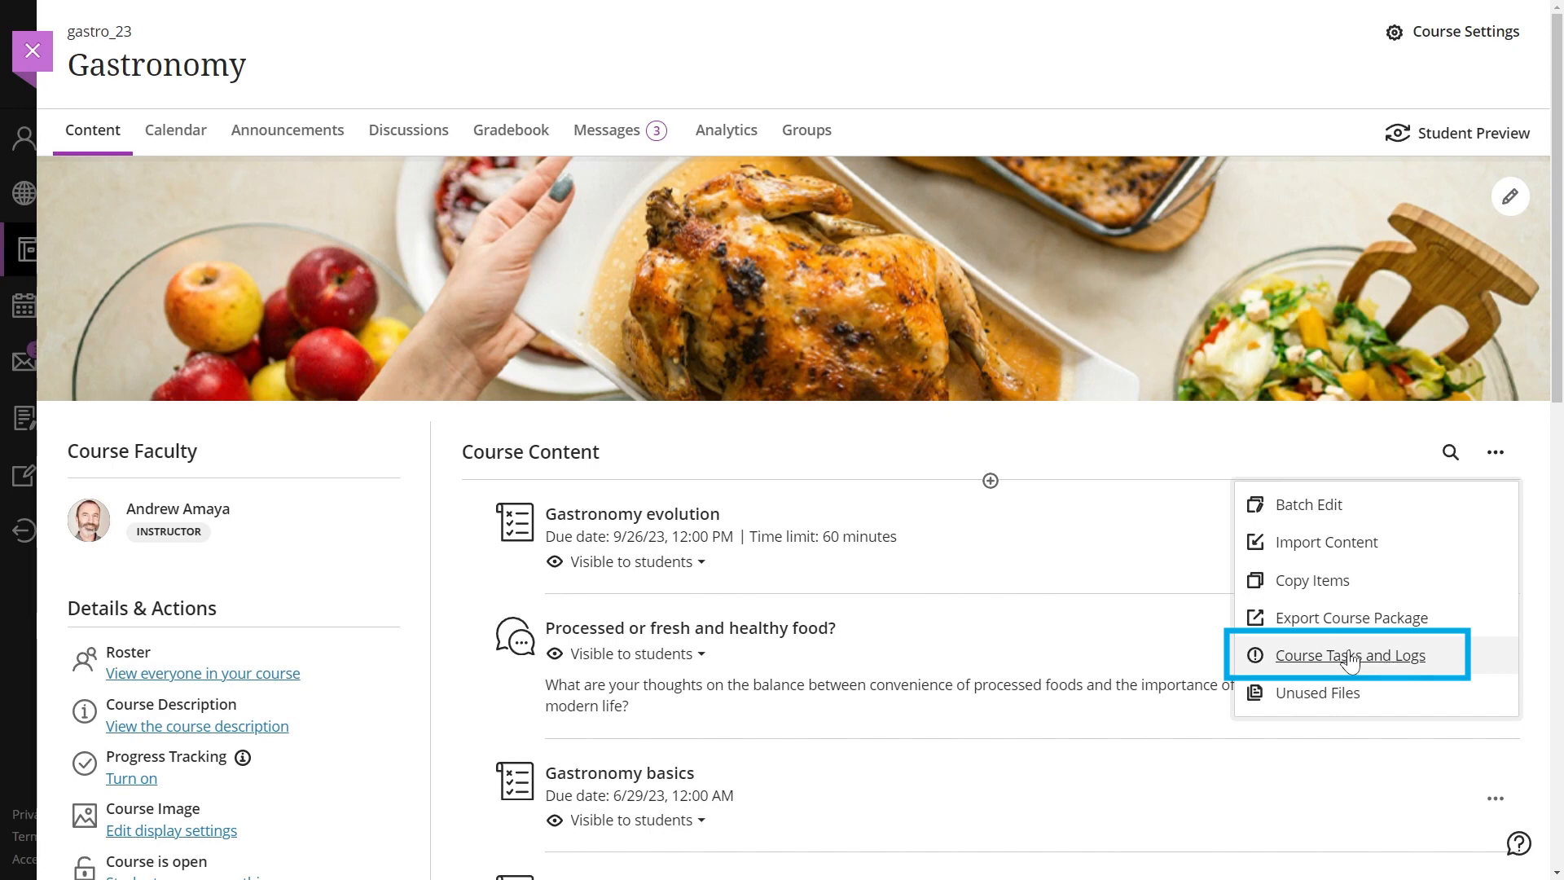
mouse_move(1499, 470)
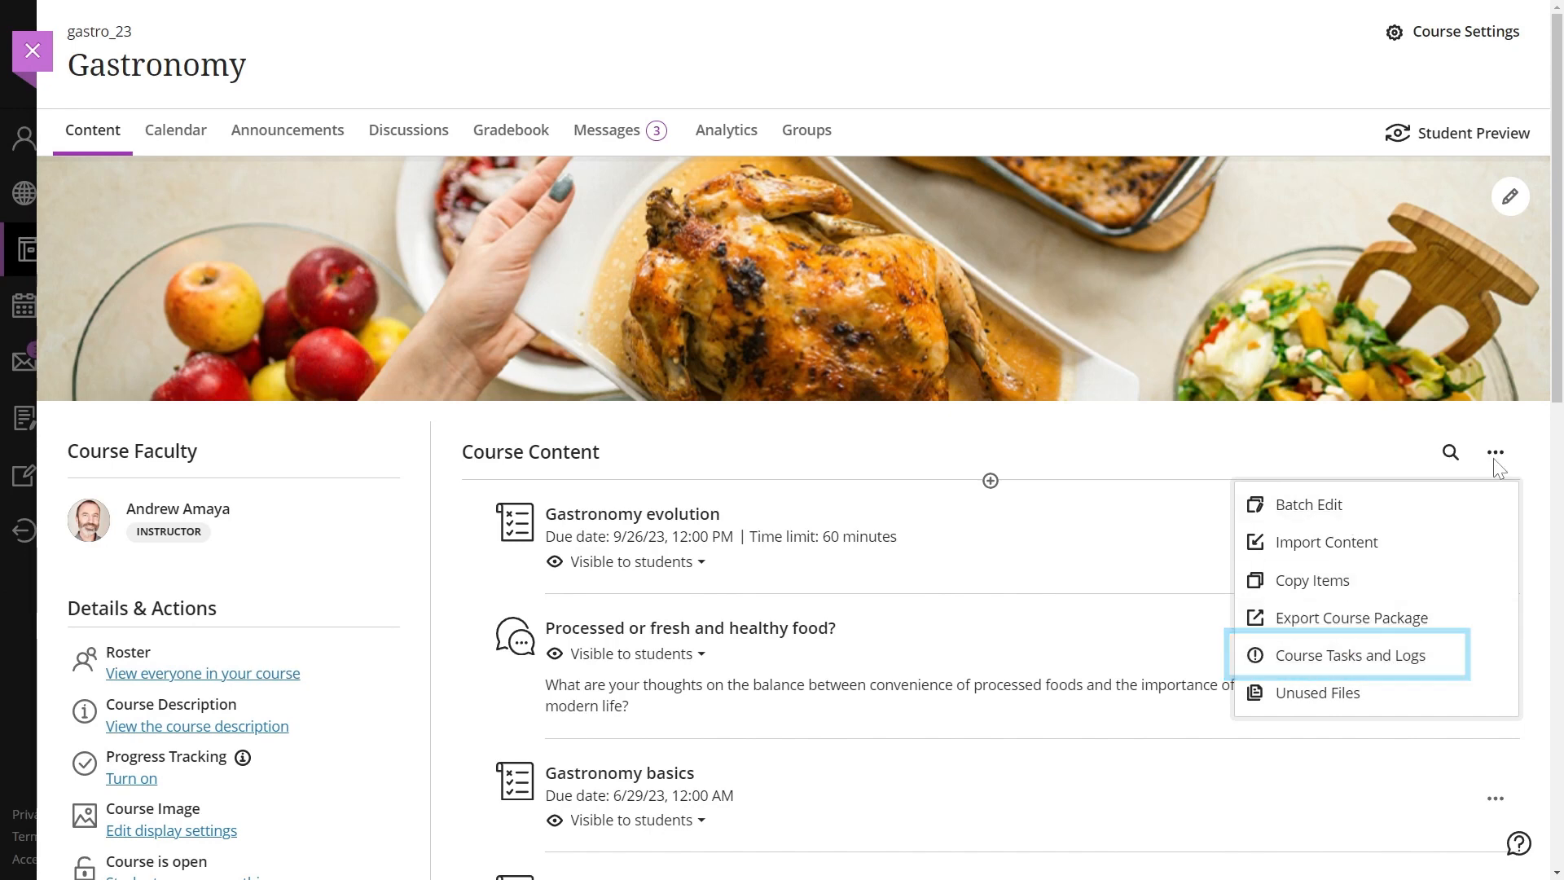
click(1495, 452)
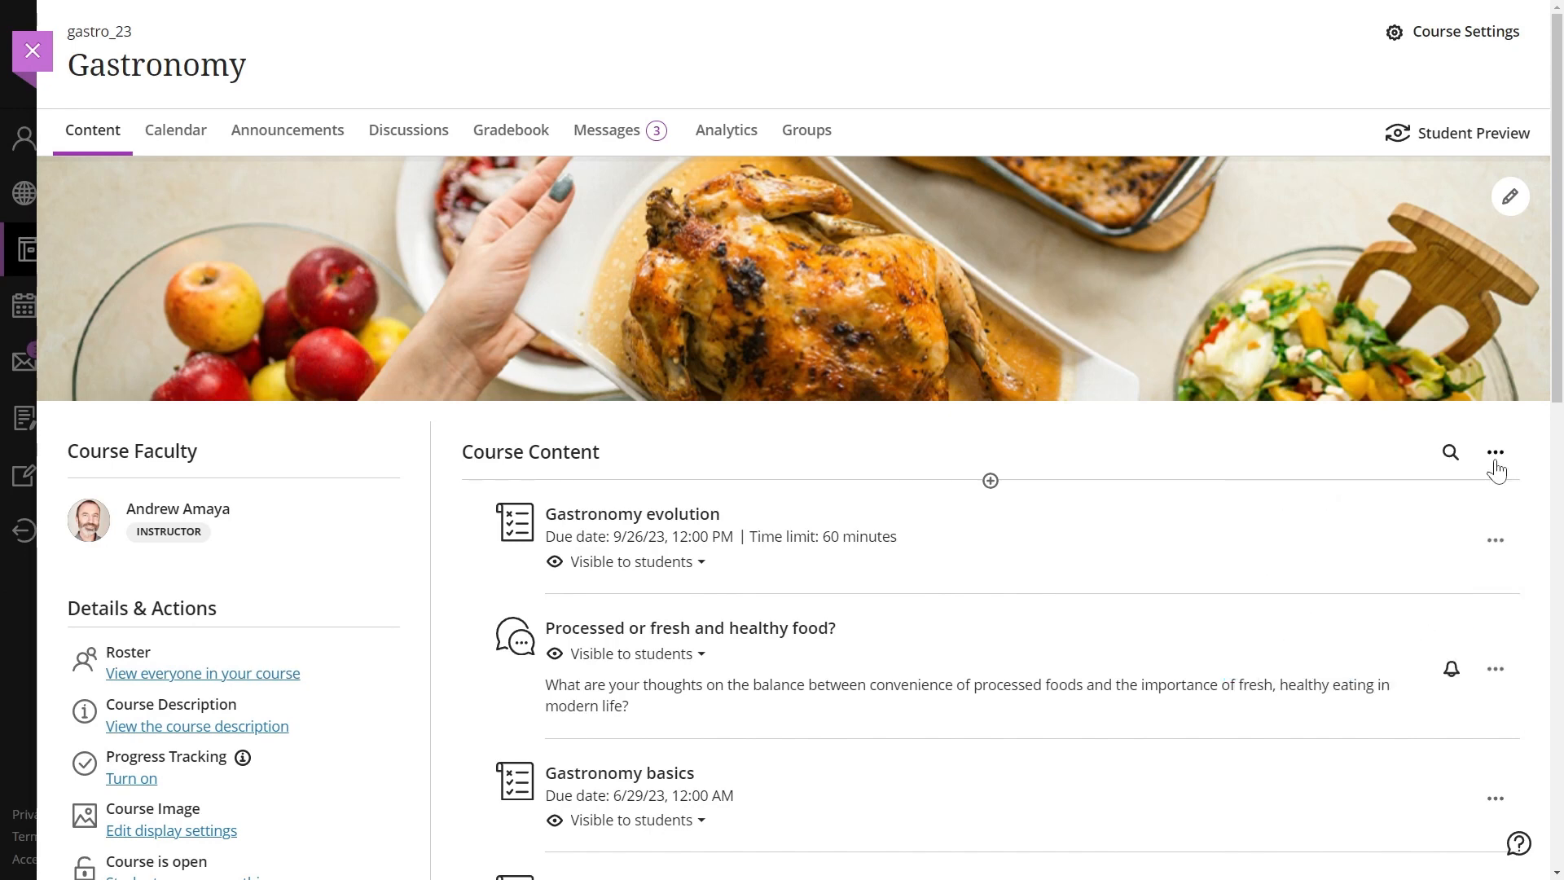